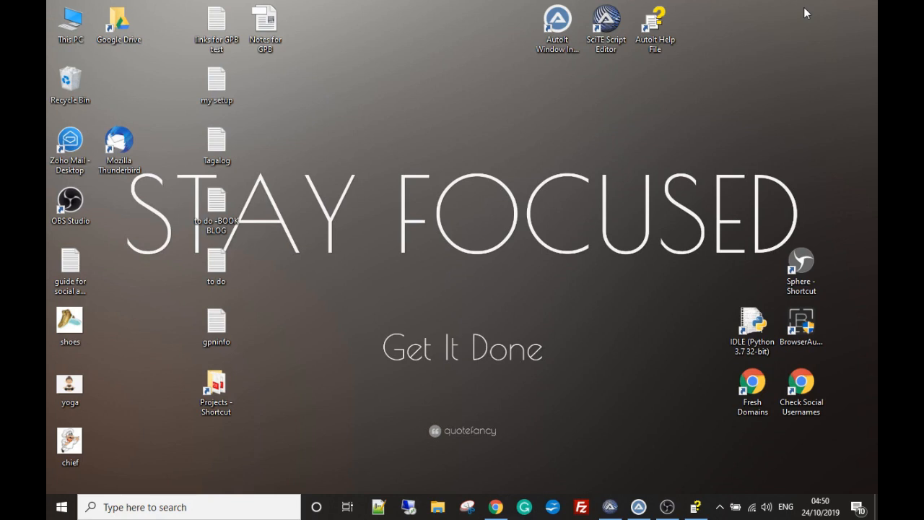
mouse_move(578, 68)
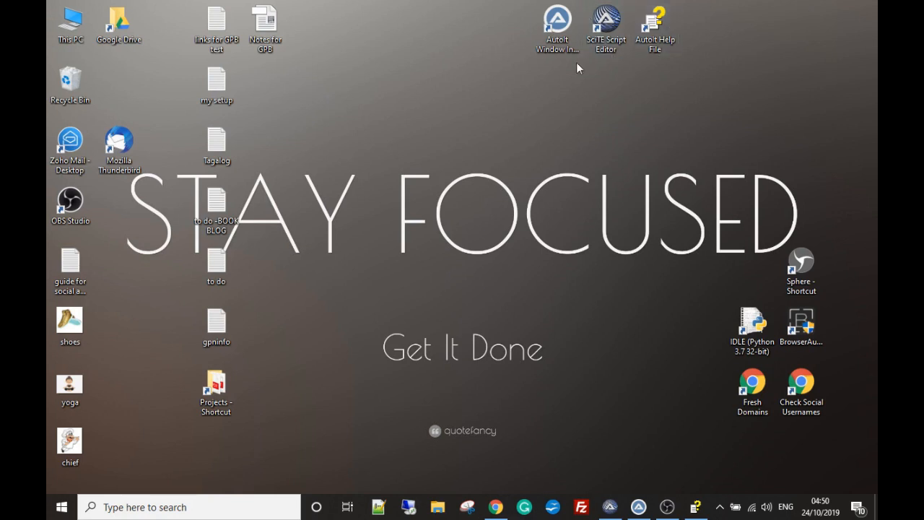
mouse_move(537, 75)
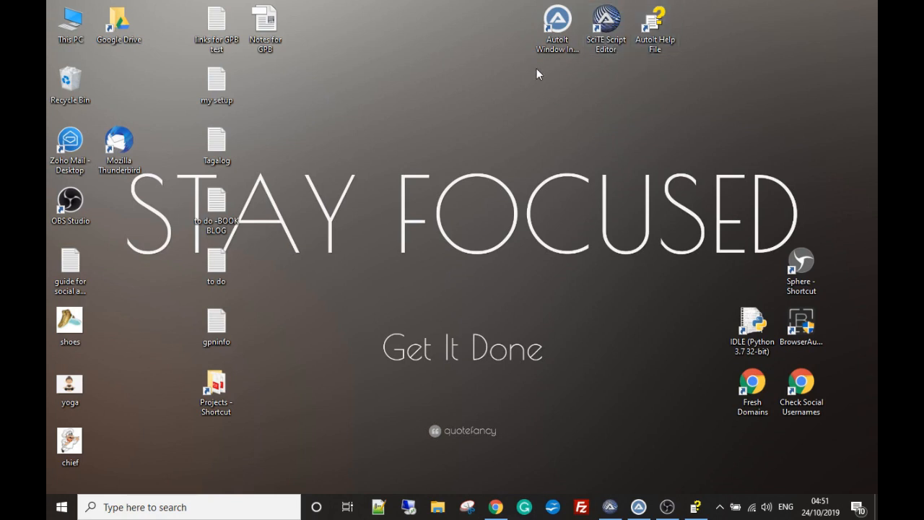
mouse_move(568, 69)
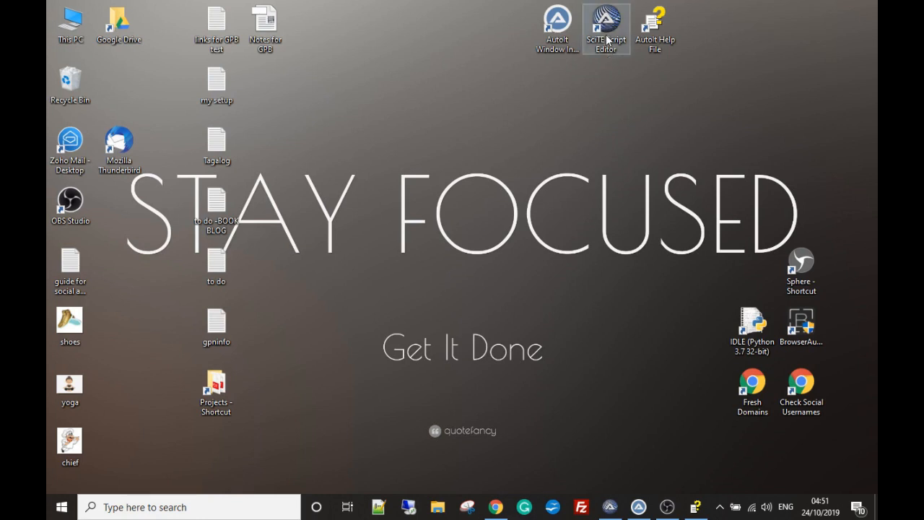
mouse_move(607, 26)
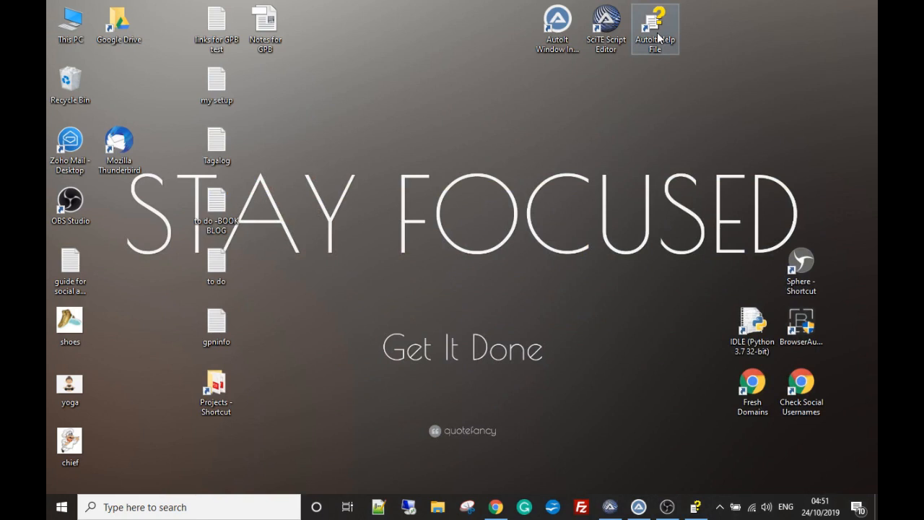
mouse_move(699, 343)
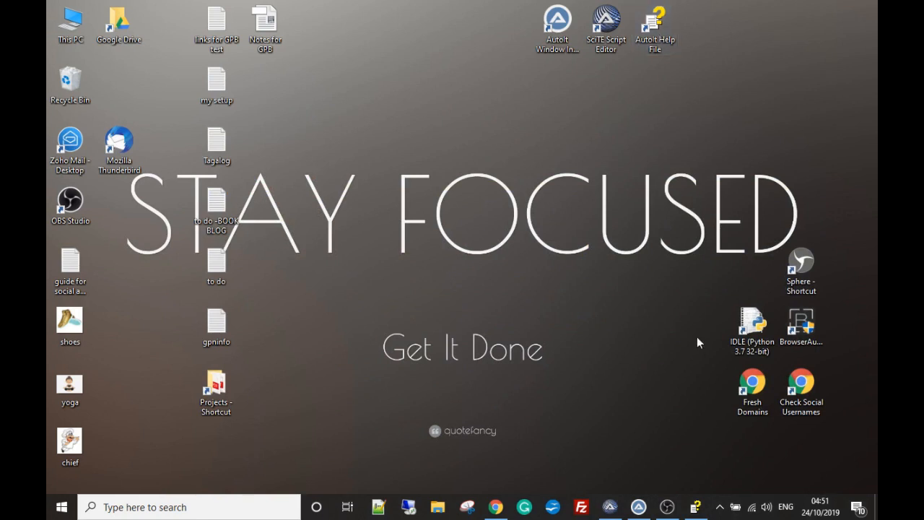
Step: Look through the AutoIt help file's search, then hide the help window again
double_click(655, 26)
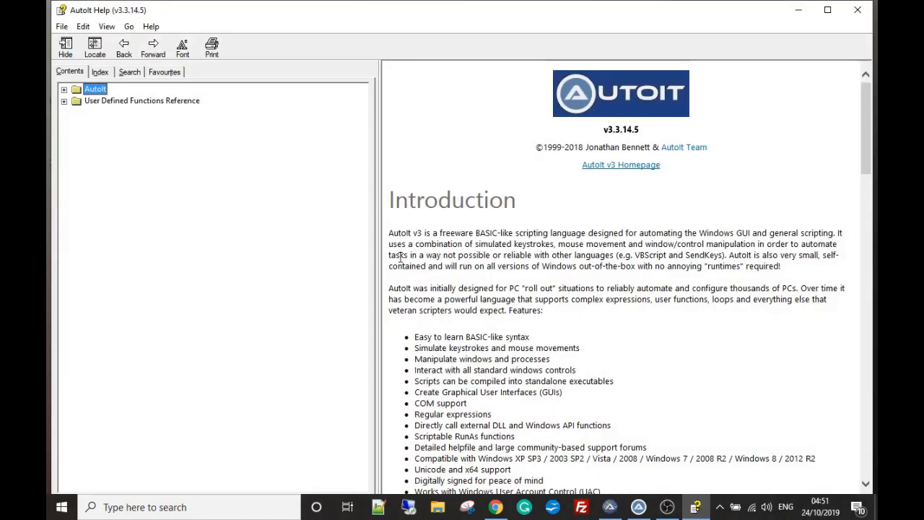
click(130, 72)
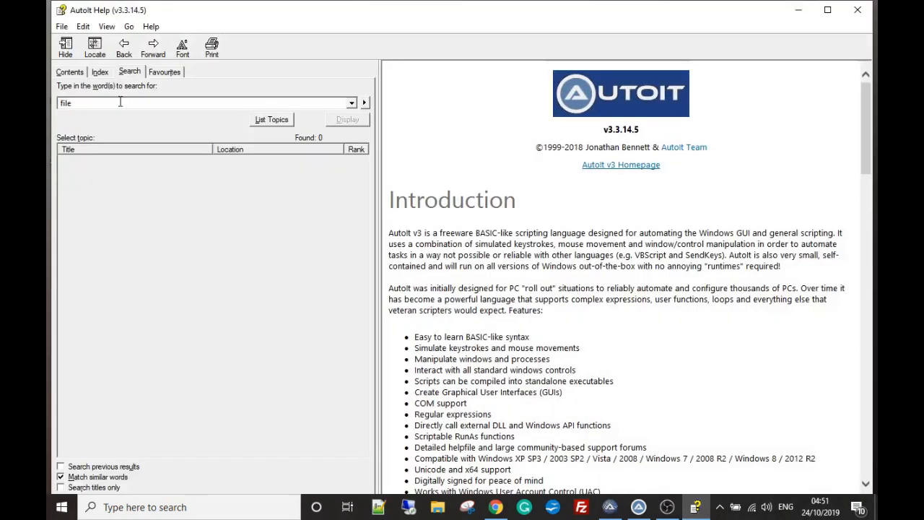
mouse_move(399, 185)
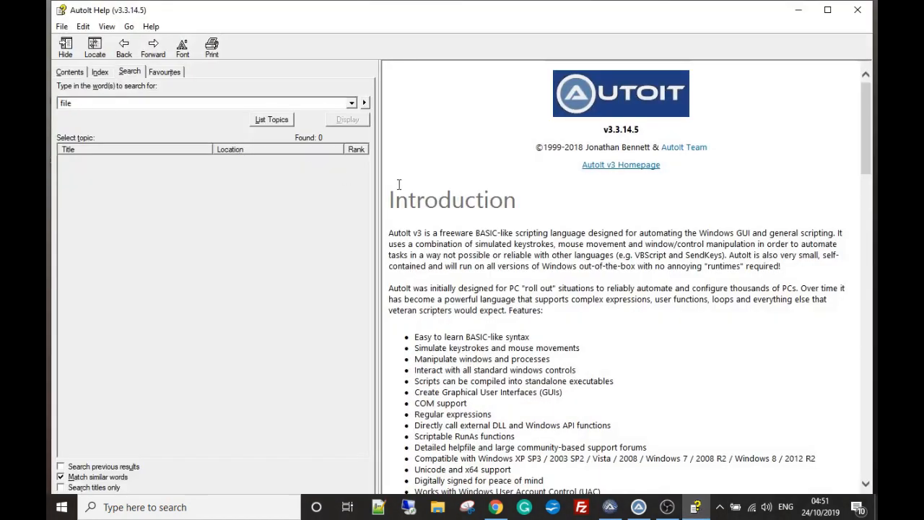
mouse_move(774, 136)
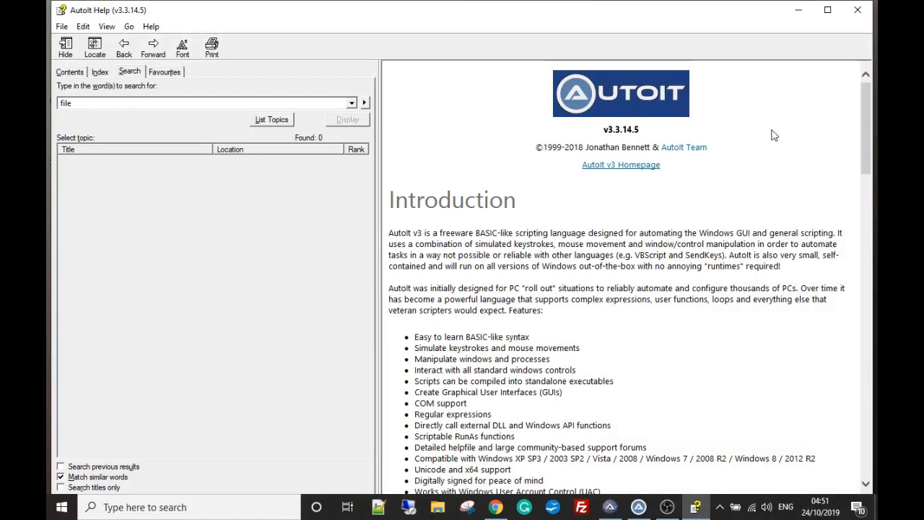
mouse_move(801, 56)
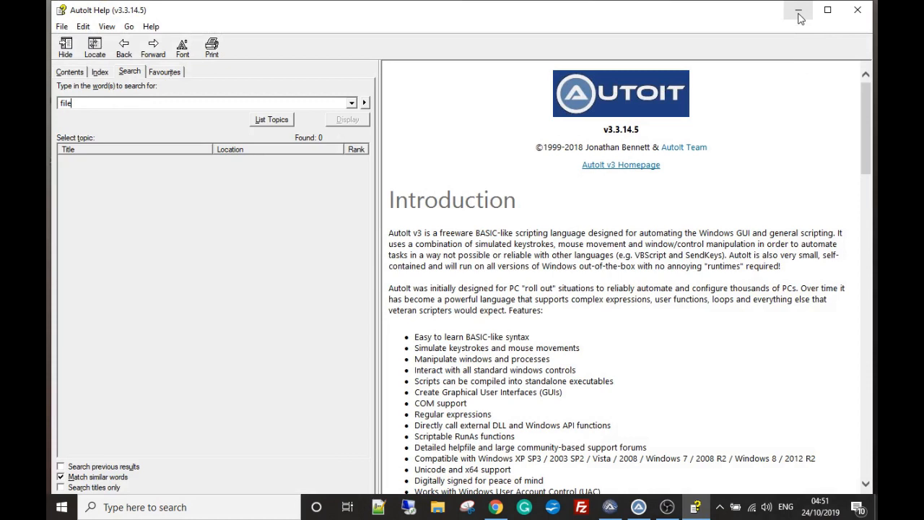
mouse_move(799, 10)
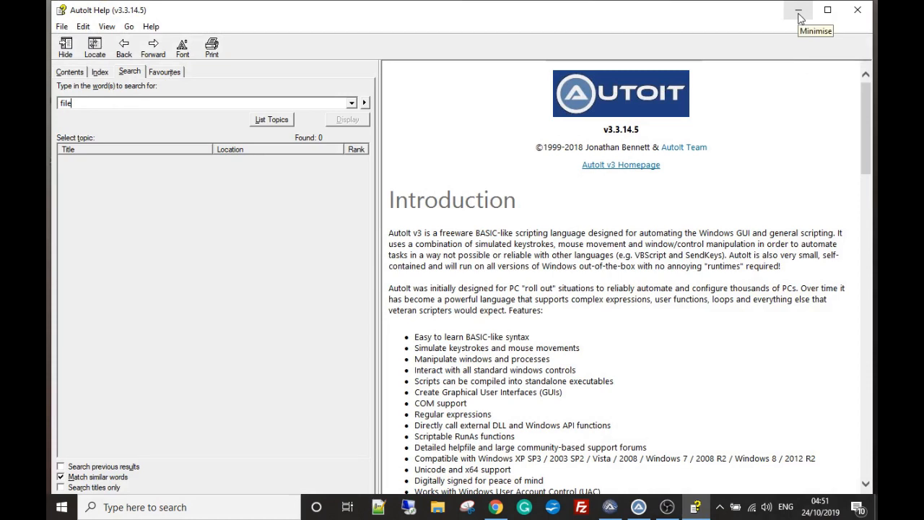
click(799, 10)
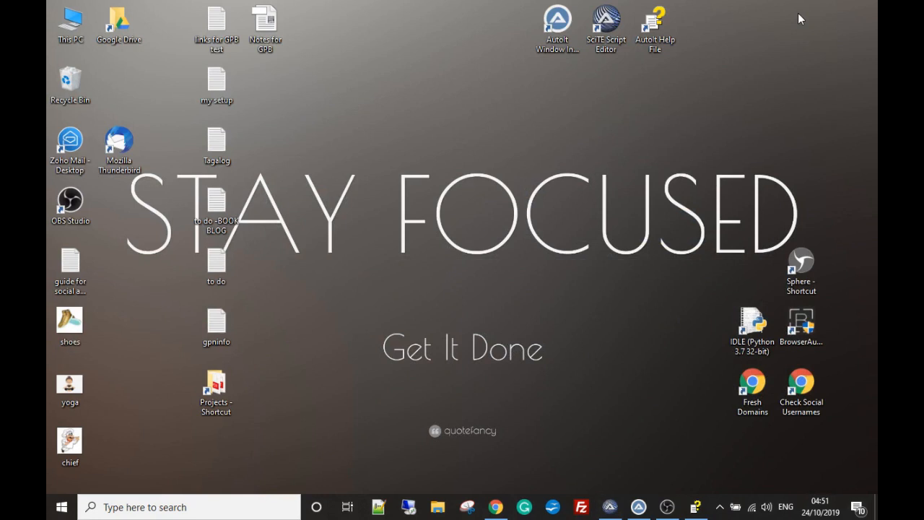
mouse_move(605, 64)
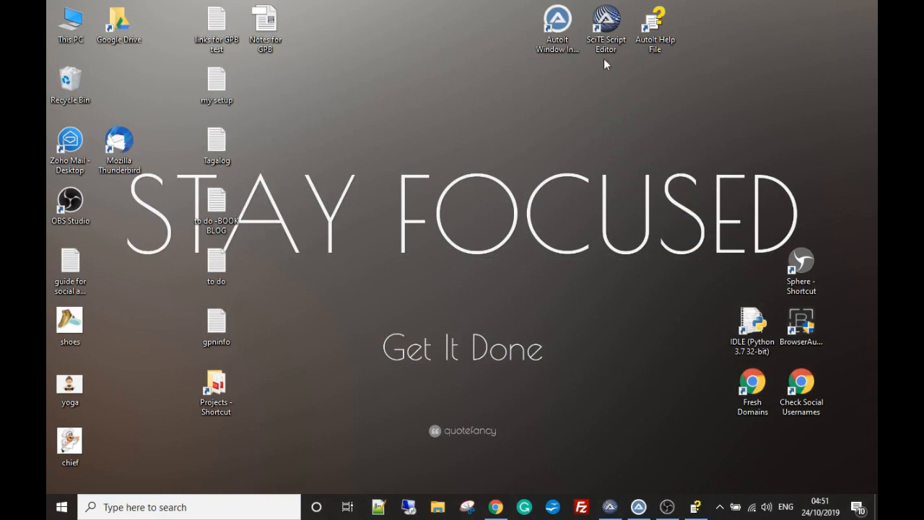
mouse_move(638, 506)
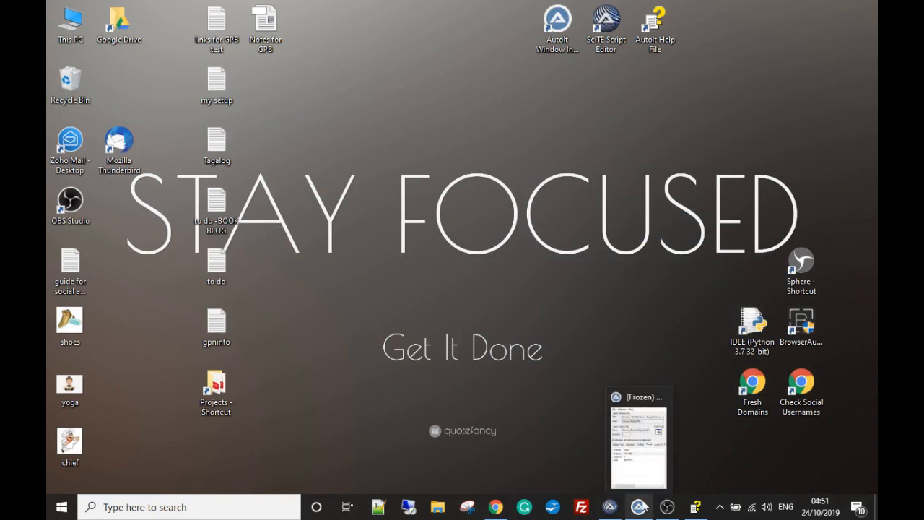
Step: Show the AutoIt Window Info tool, then bring the SciTE script editor back into view
click(638, 439)
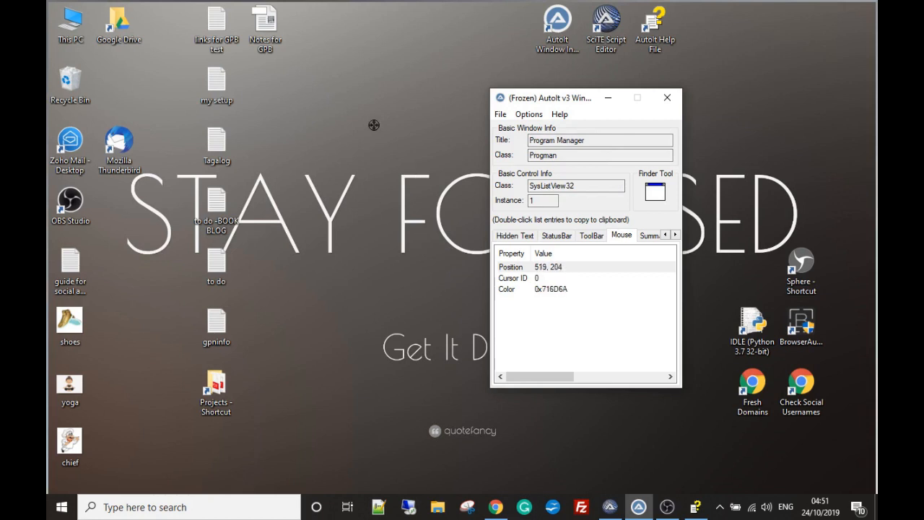
mouse_move(303, 121)
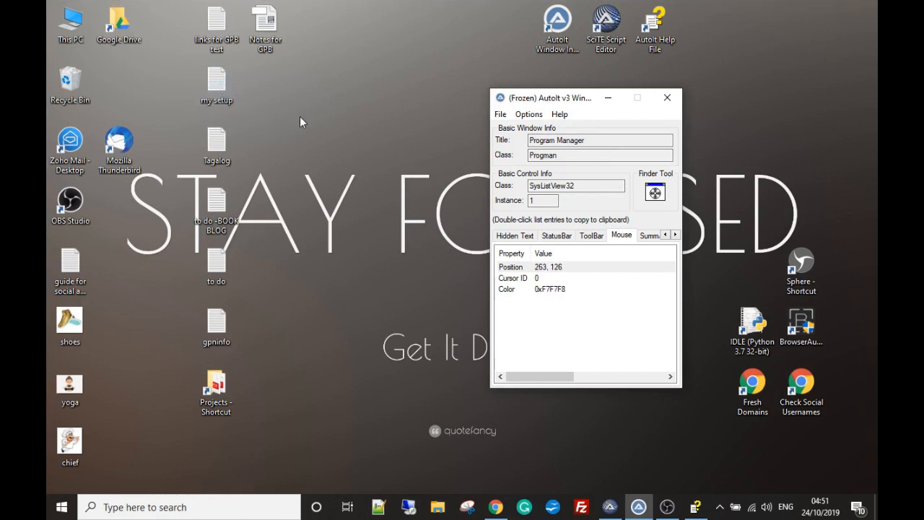
mouse_move(571, 292)
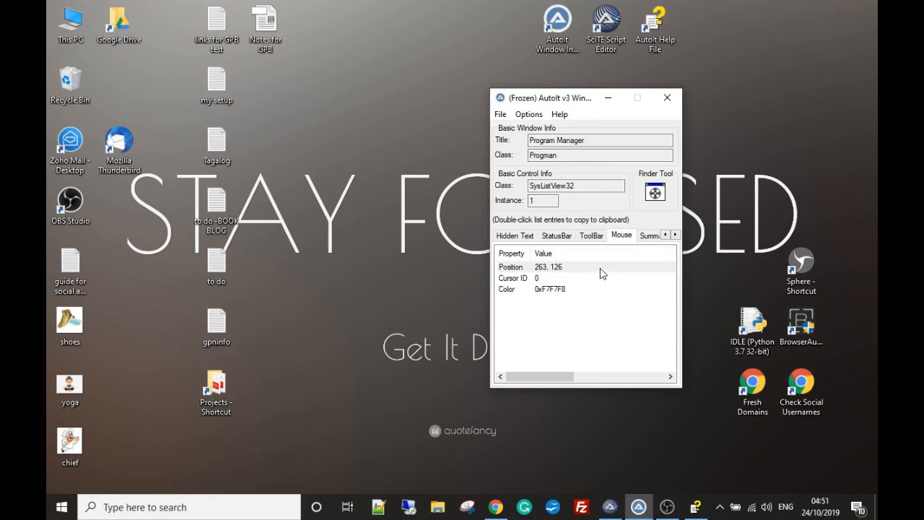
mouse_move(629, 257)
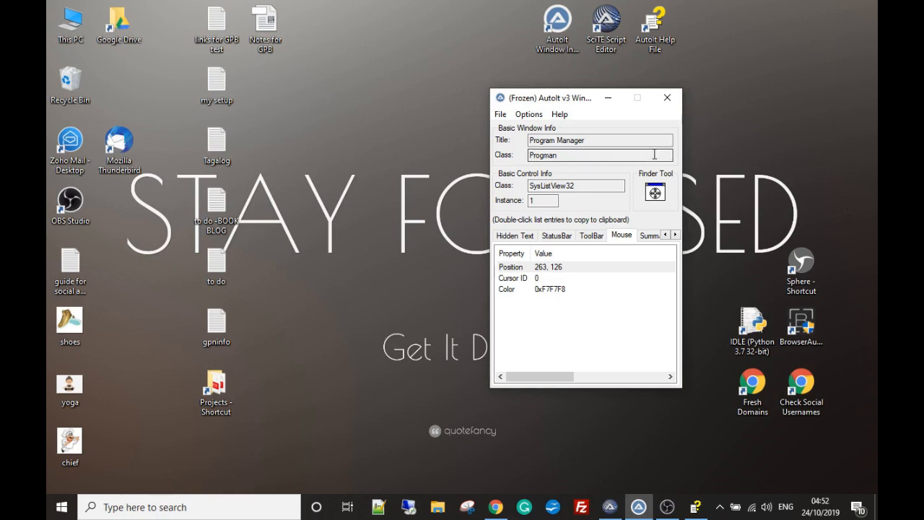
click(668, 98)
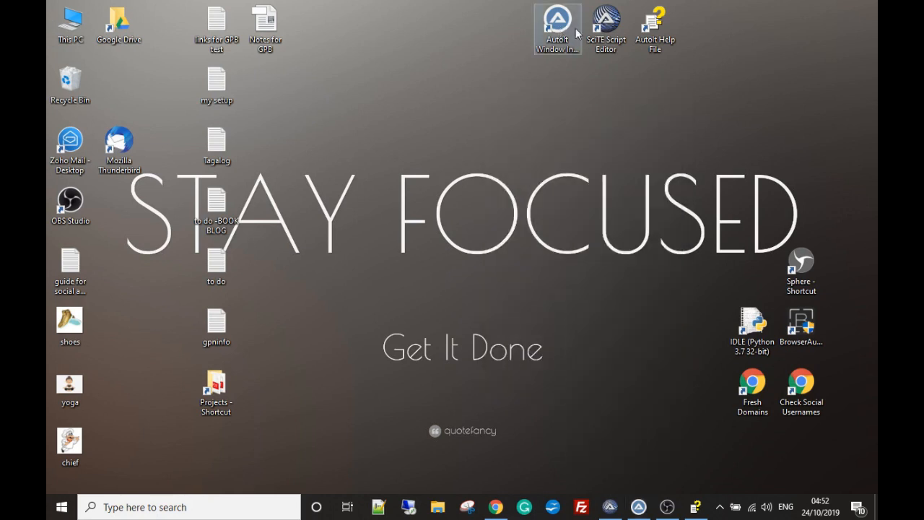
mouse_move(659, 58)
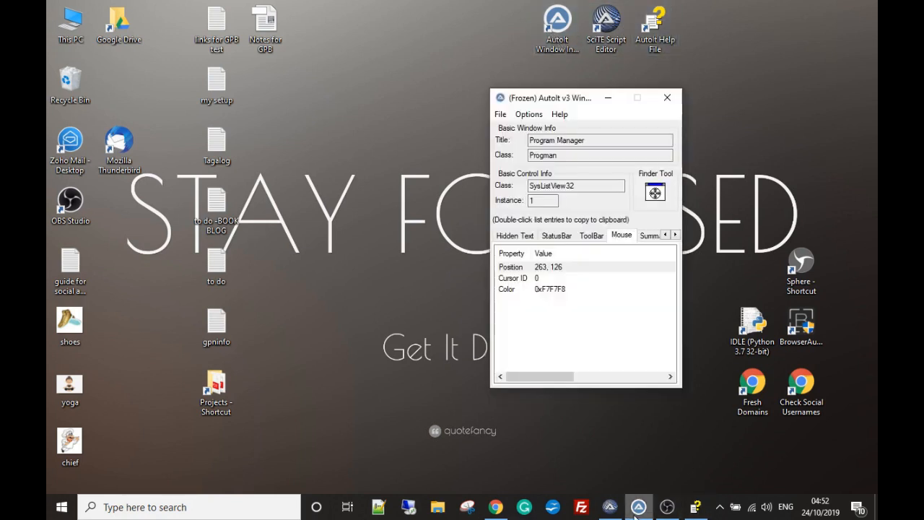
click(609, 505)
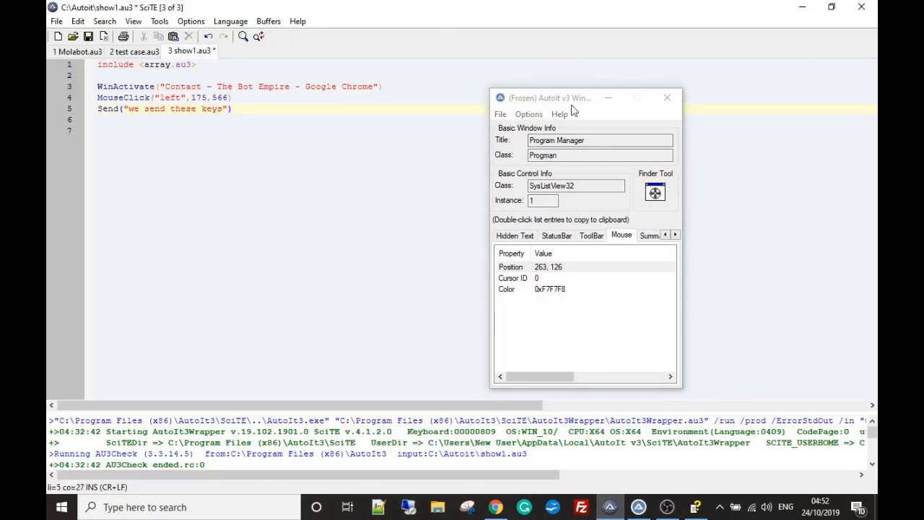
Step: Bring the show1.au3 script in SciTE in front of the Window Info tool
click(667, 98)
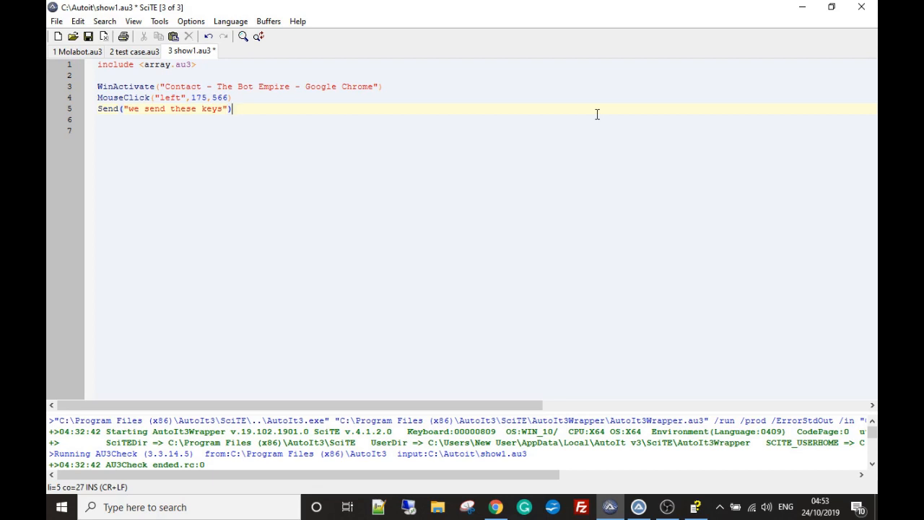
mouse_move(791, 309)
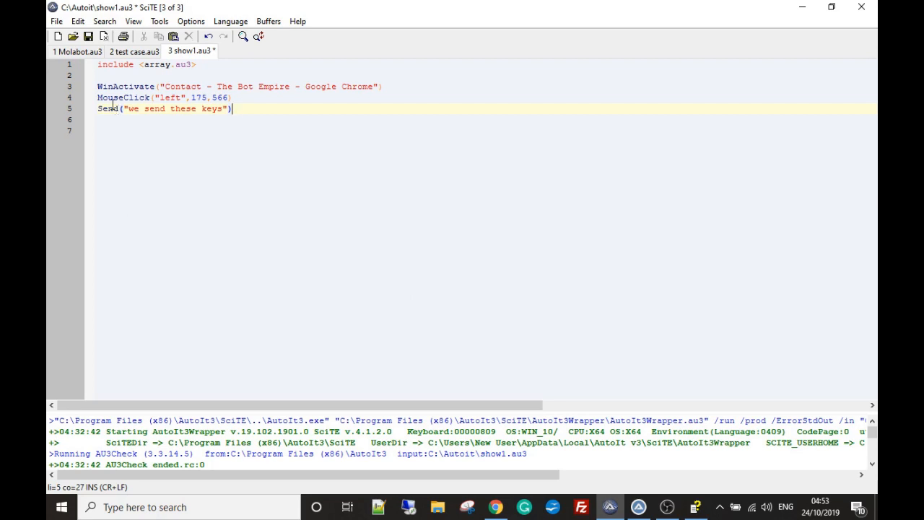
mouse_move(450, 312)
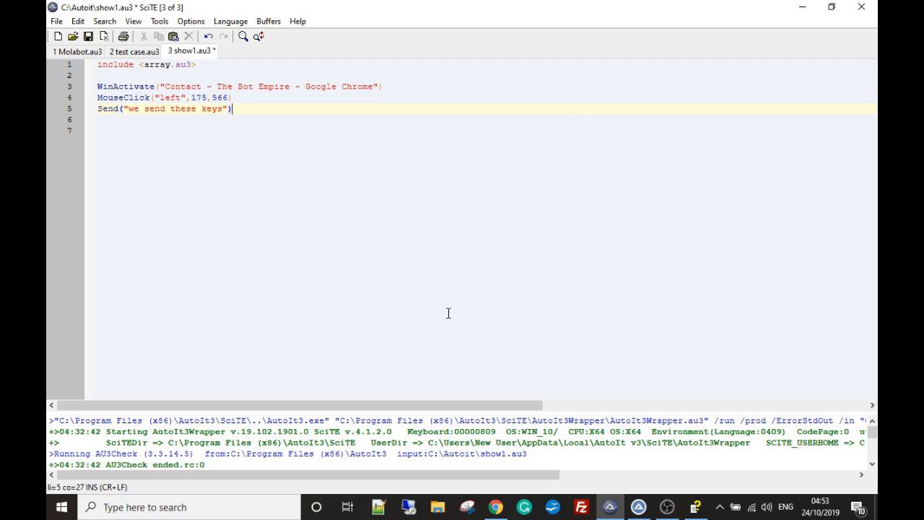
mouse_move(101, 64)
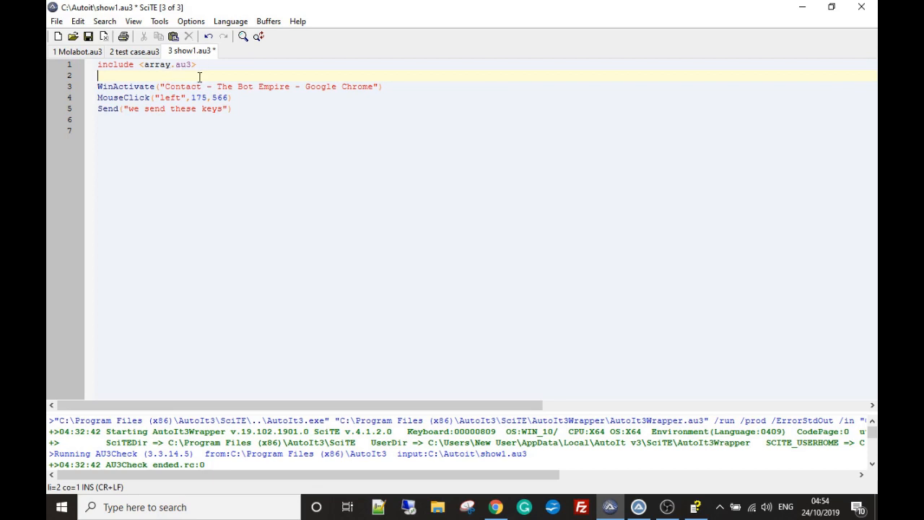
mouse_move(185, 87)
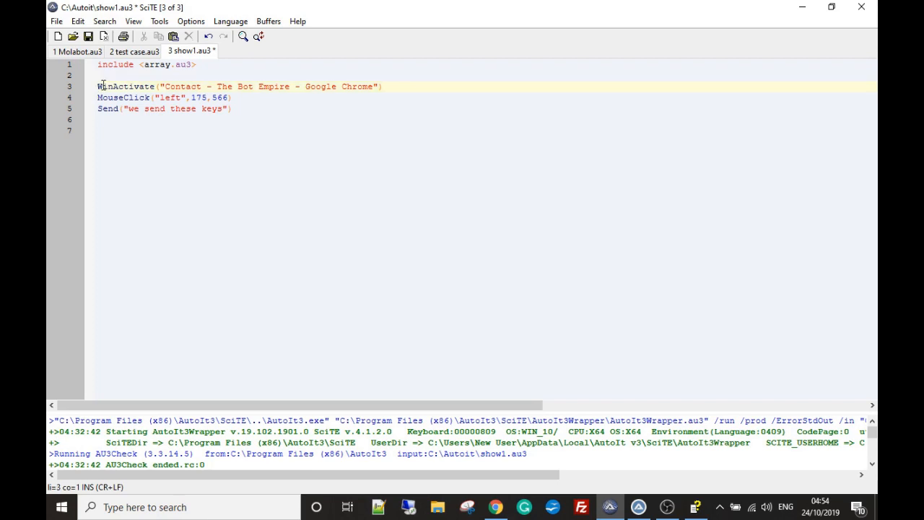
click(133, 87)
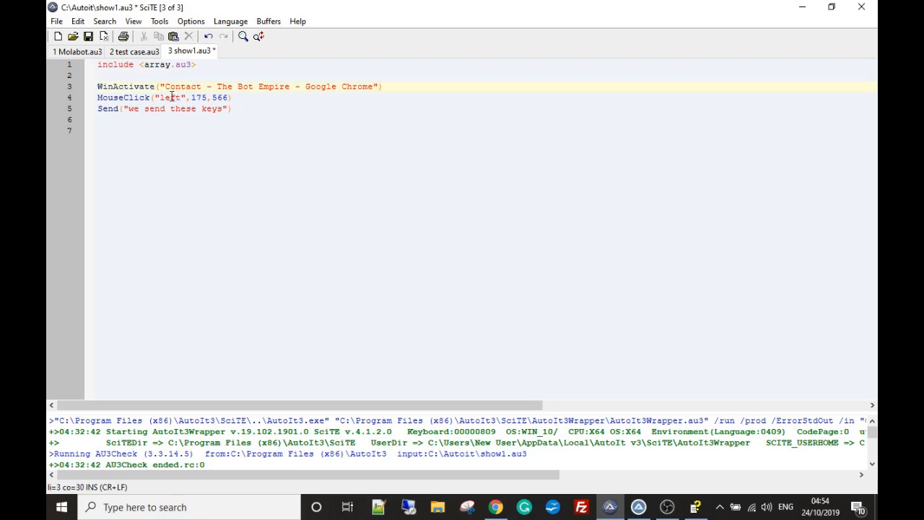
click(345, 87)
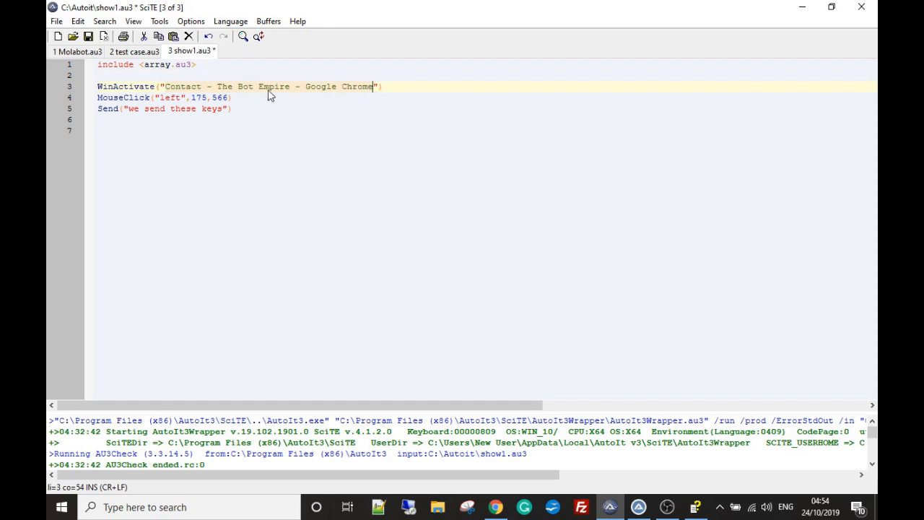
mouse_move(170, 93)
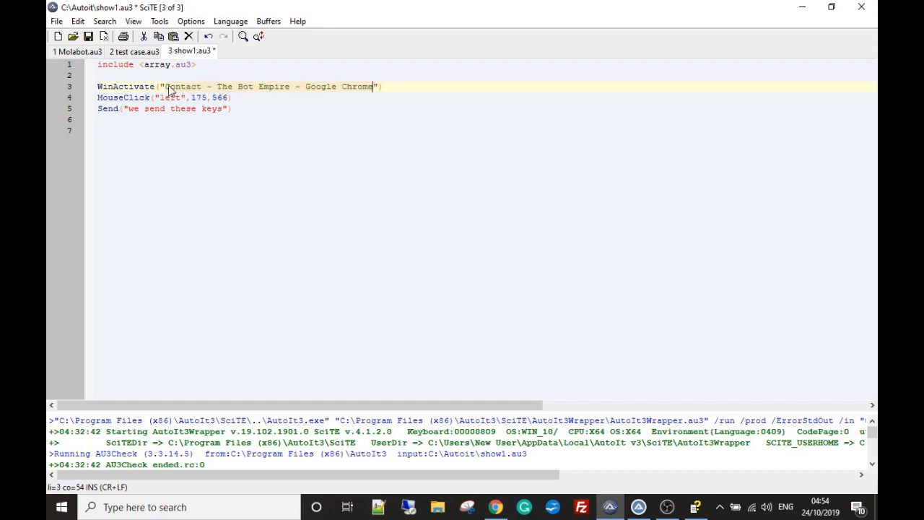
mouse_move(552, 494)
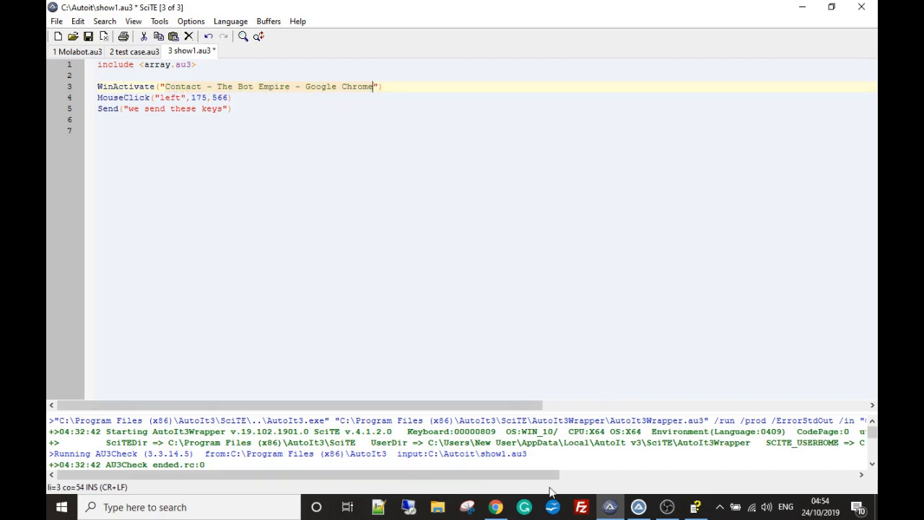
click(496, 506)
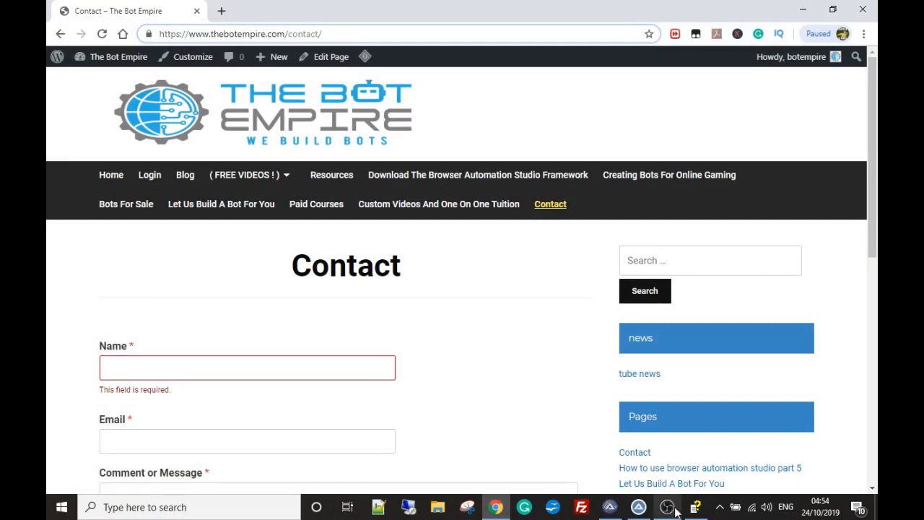
mouse_move(638, 505)
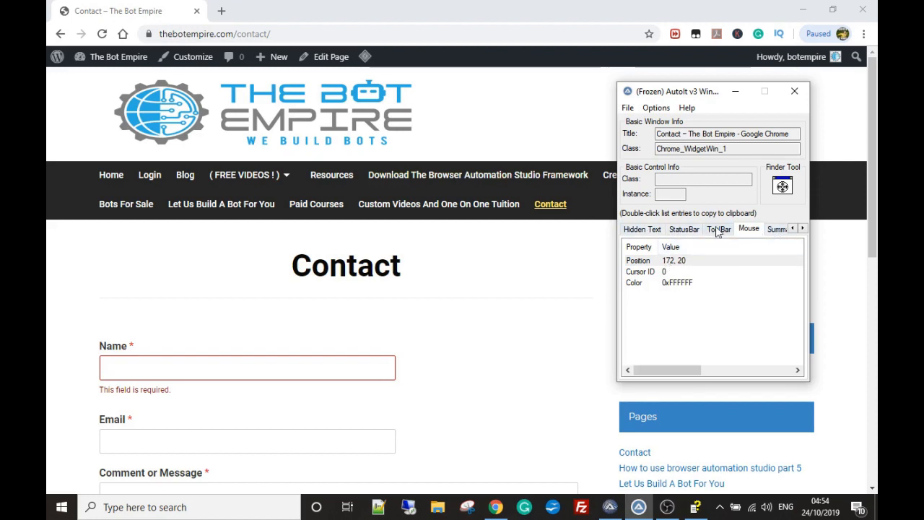
Step: View the ToolBar and then Summary details of the frozen Chrome contact page window
click(720, 228)
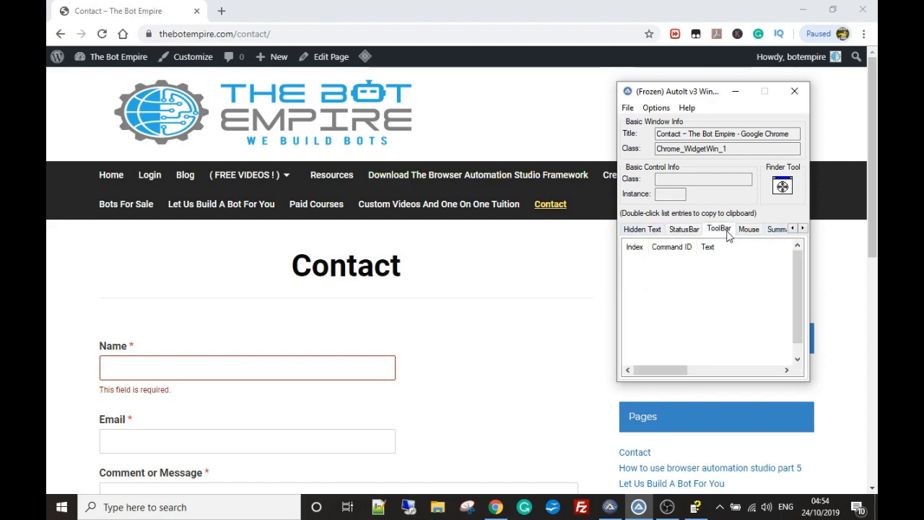
click(737, 228)
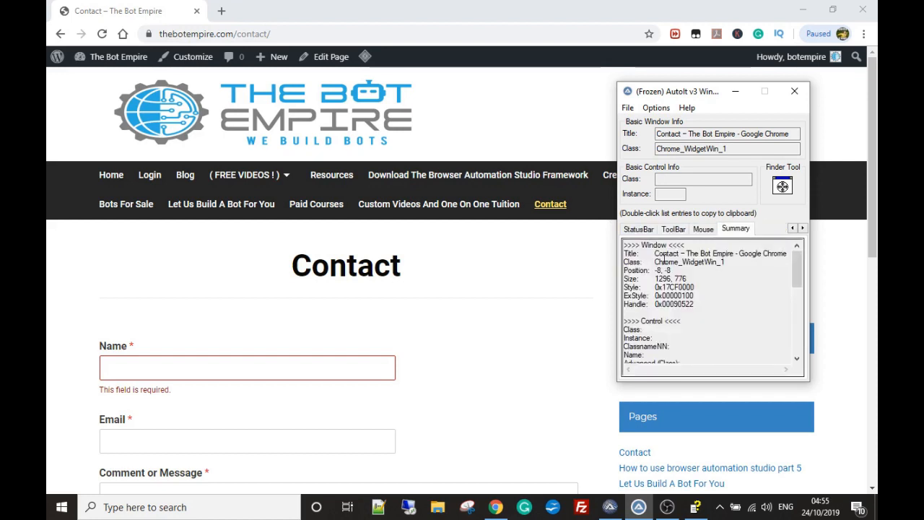
double_click(676, 254)
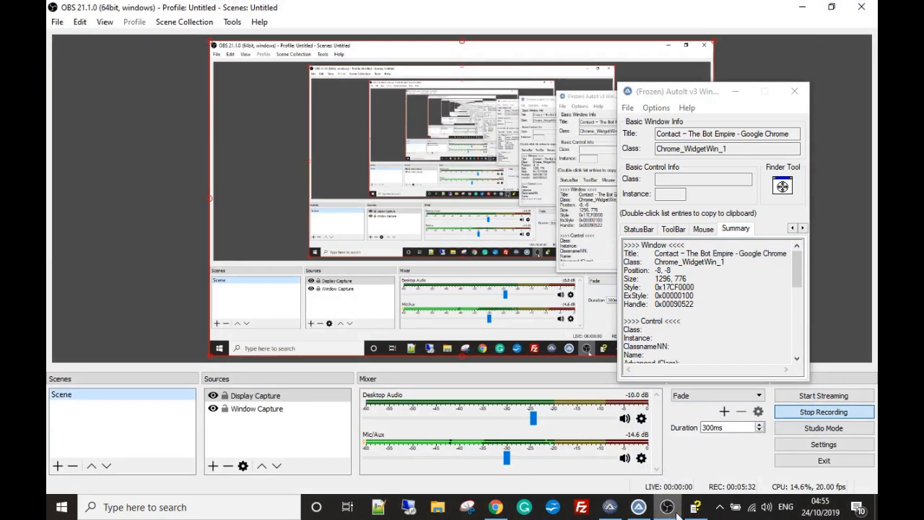
Step: Fill WinActivate with the title "Contact - The Bot Empire - Google Chrome" in show1.au3
click(494, 505)
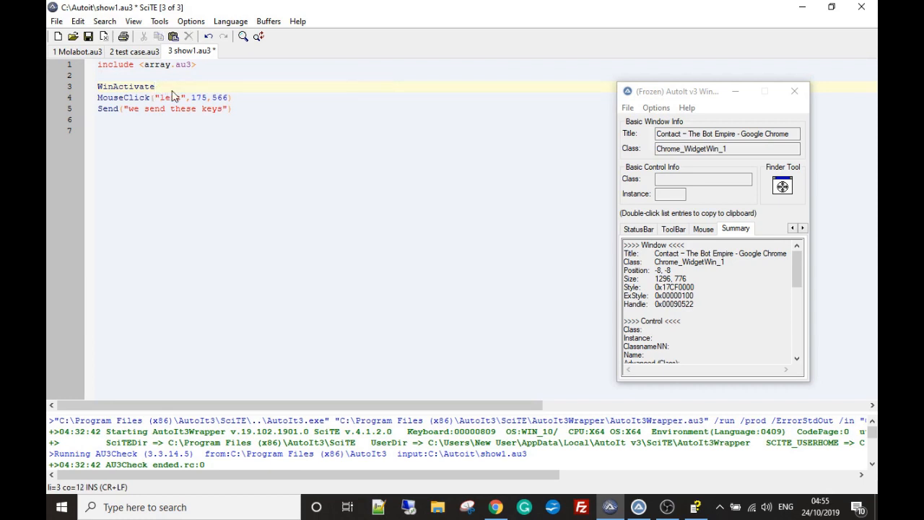
text(()
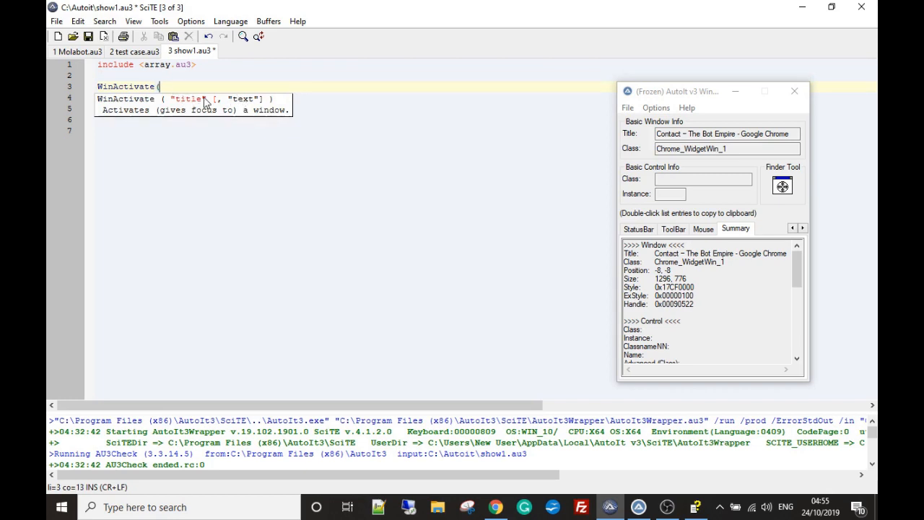
mouse_move(186, 109)
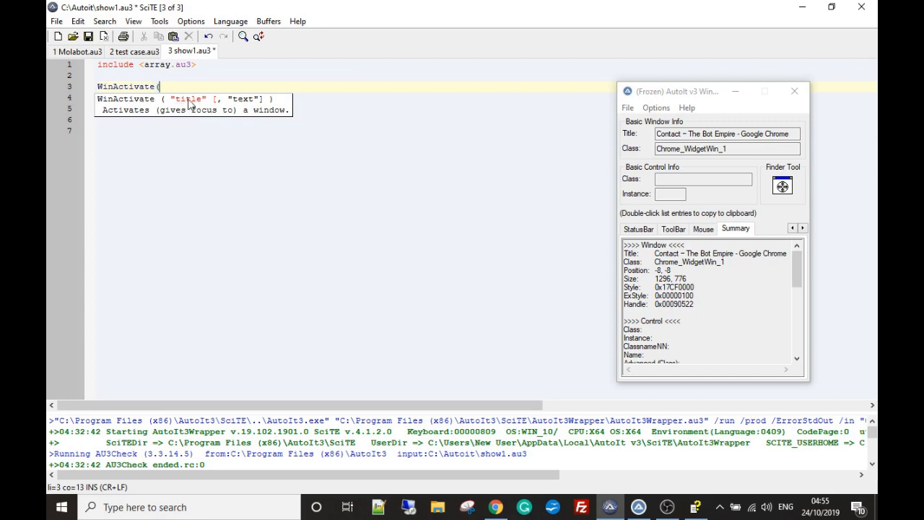
mouse_move(191, 105)
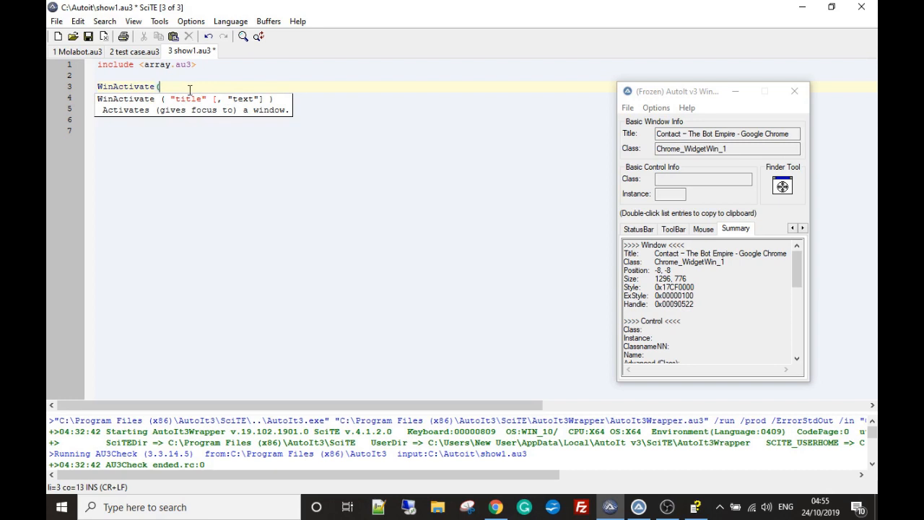
text("Contact - The Bot Empire - Google Chrome"))
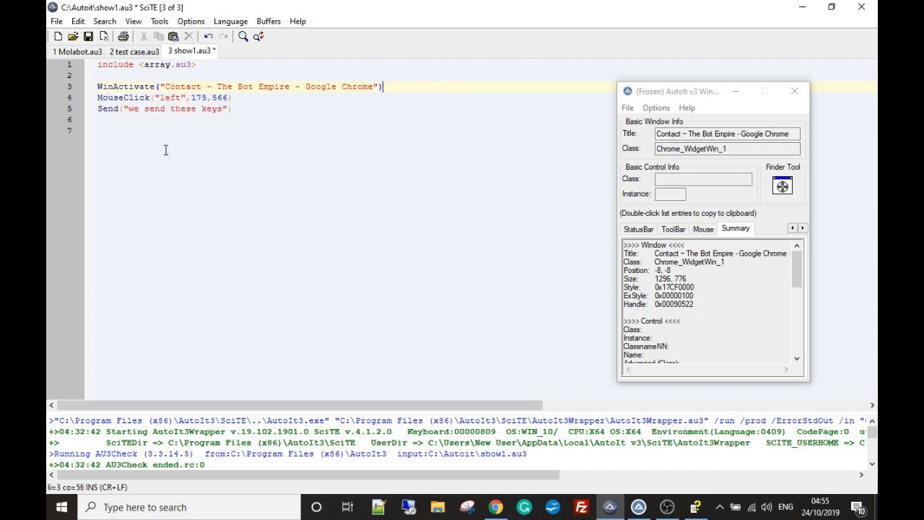
Step: Delete the old MouseClick arguments, leaving MouseClick( with its calltip
click(174, 98)
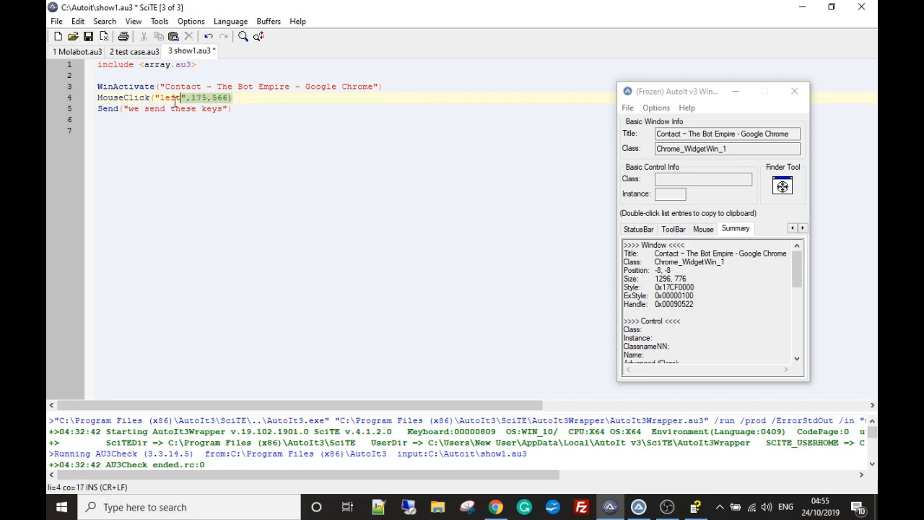
right_click(176, 98)
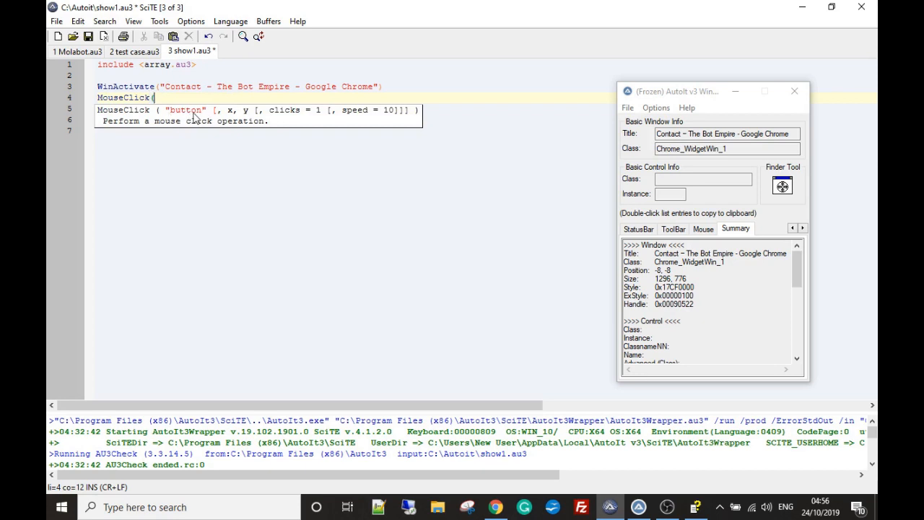
mouse_move(186, 119)
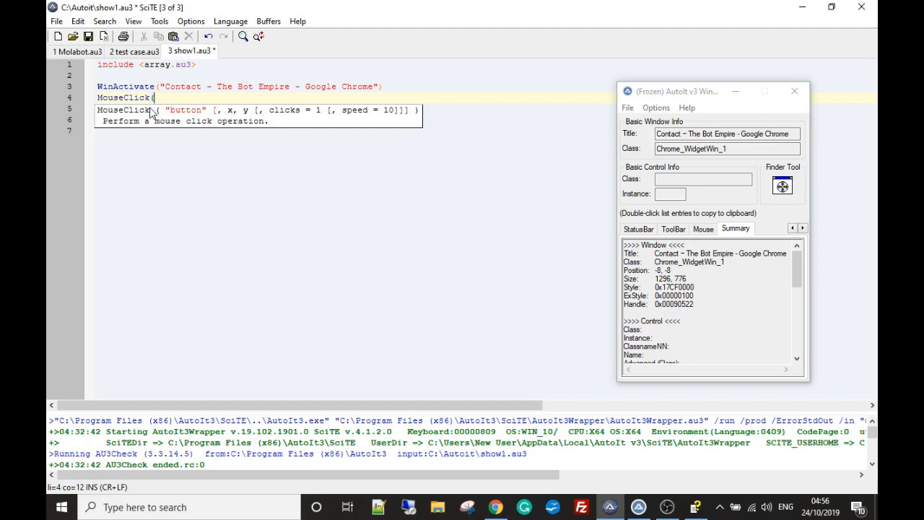
mouse_move(354, 118)
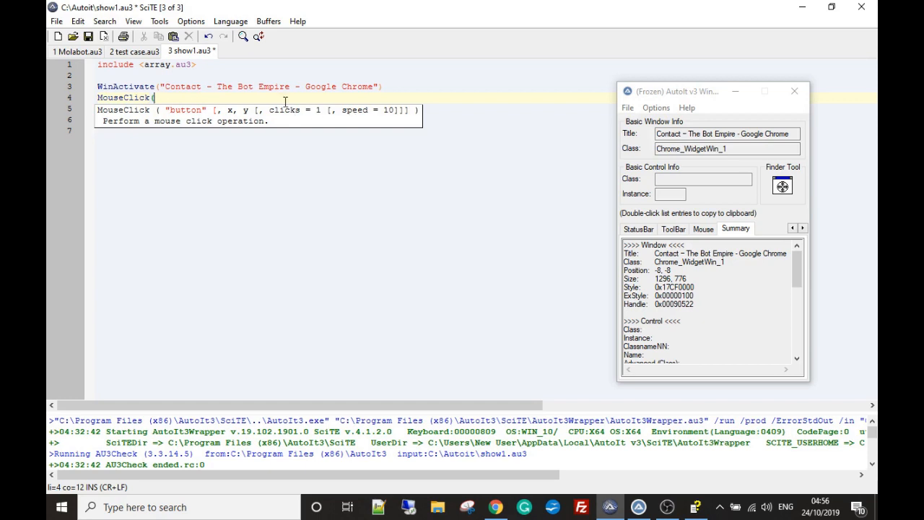
Step: Write MouseClick("left",175,566) and check the Name field coordinates on the Mouse tab
text(("left",175,566))
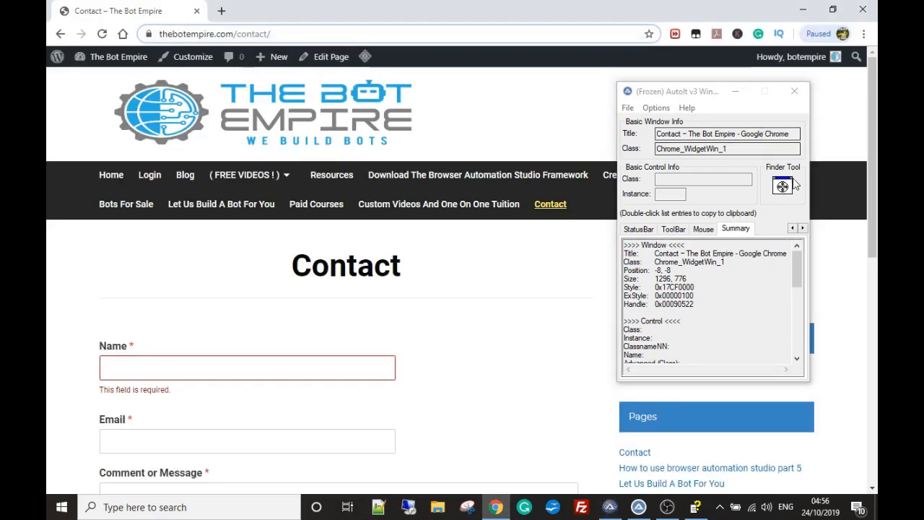
mouse_move(783, 186)
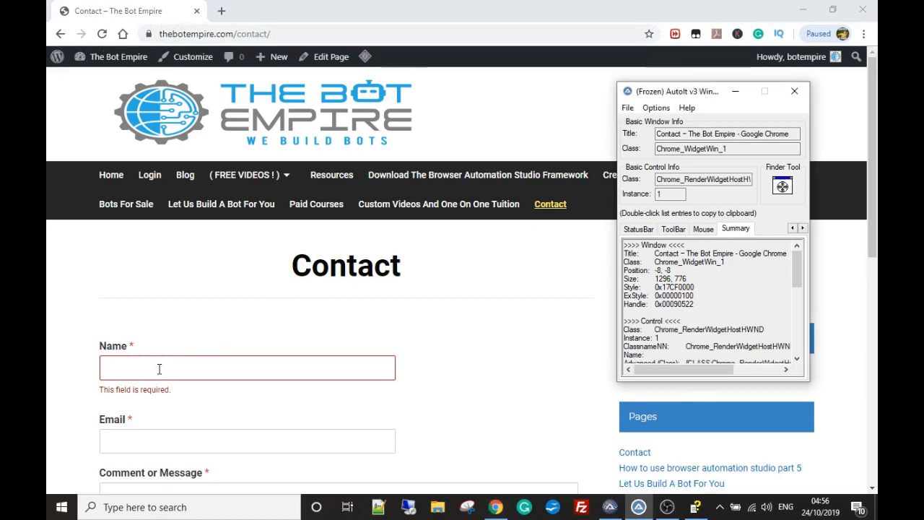
click(702, 228)
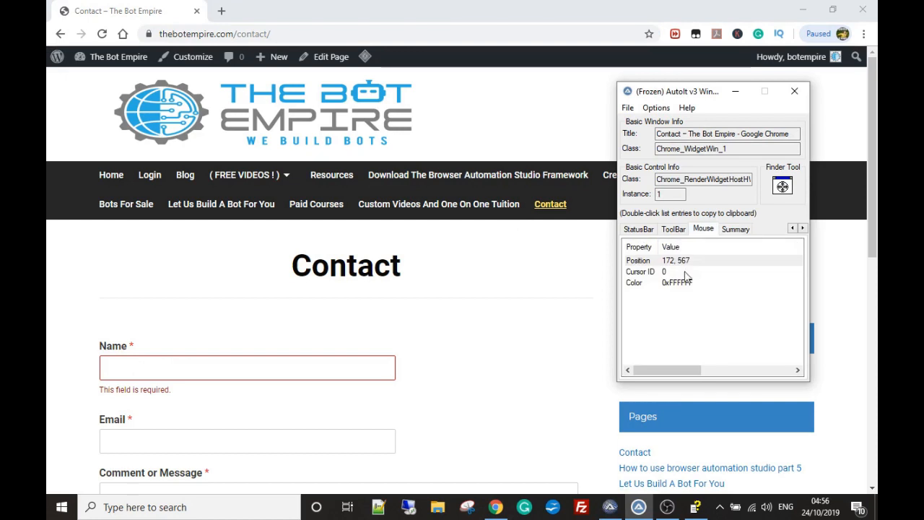
mouse_move(716, 233)
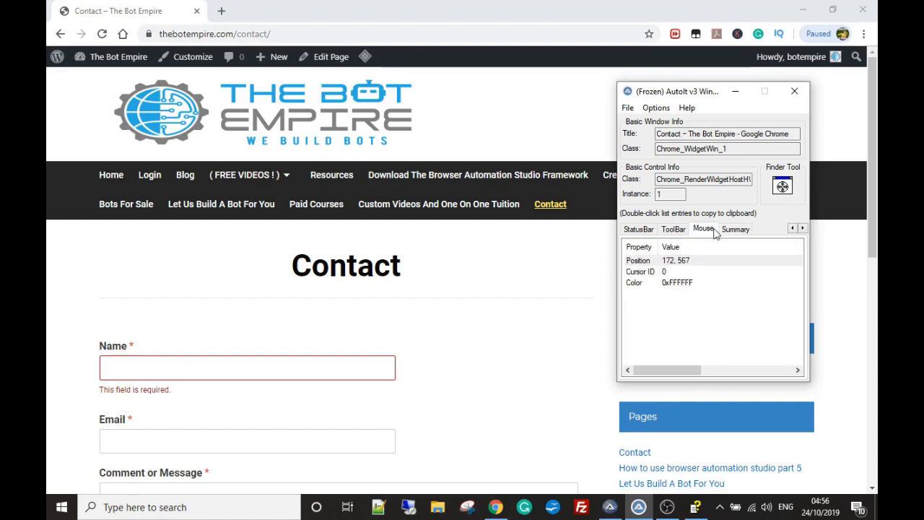
mouse_move(686, 266)
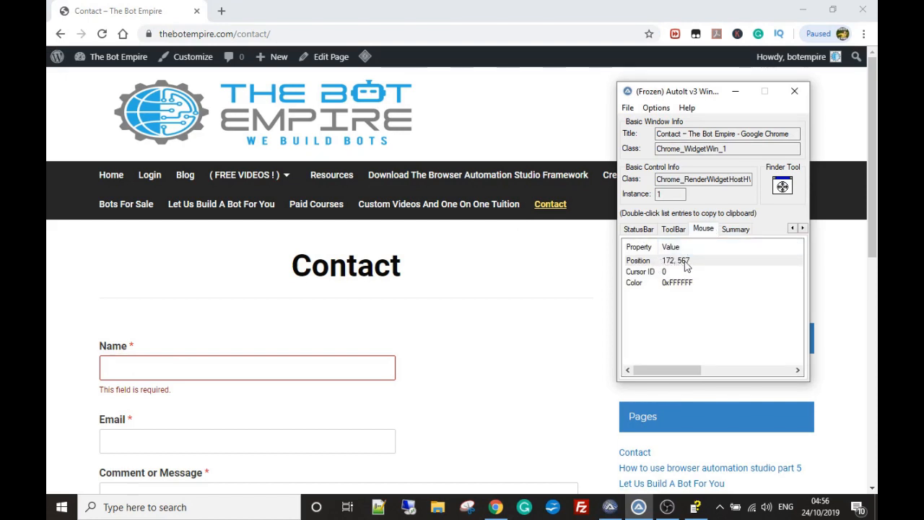
mouse_move(719, 288)
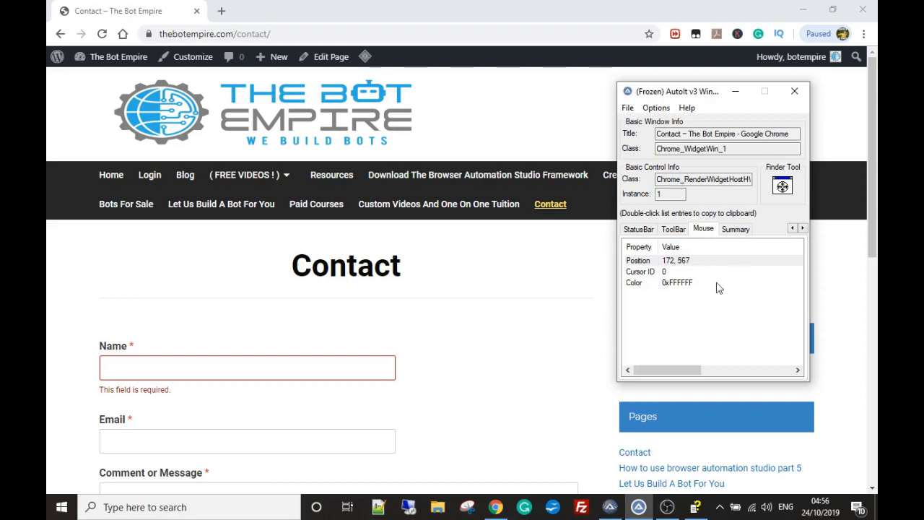
click(610, 506)
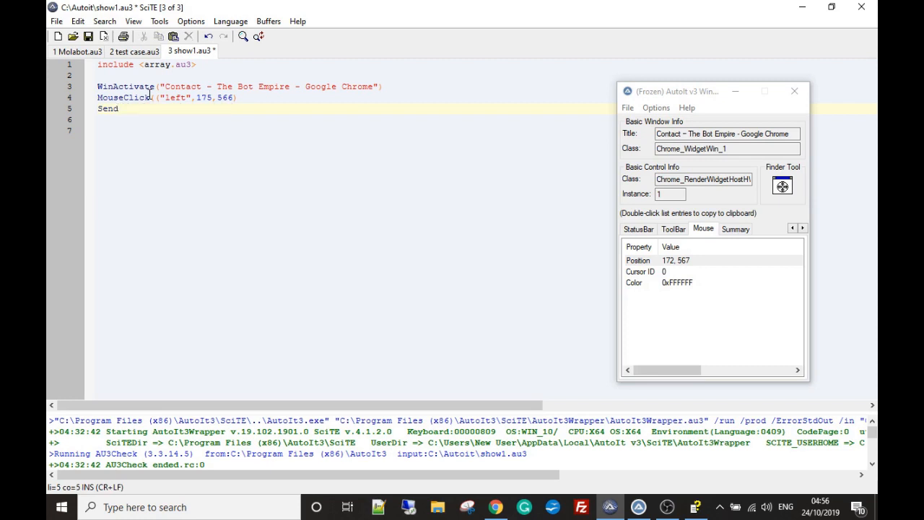
Step: Add the line Send("we sent these keys") after the MouseClick line
text(()
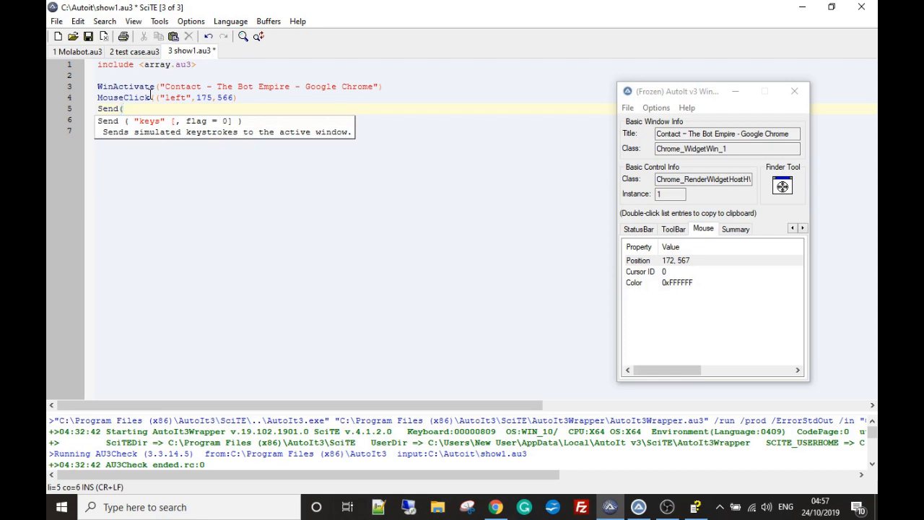
mouse_move(162, 87)
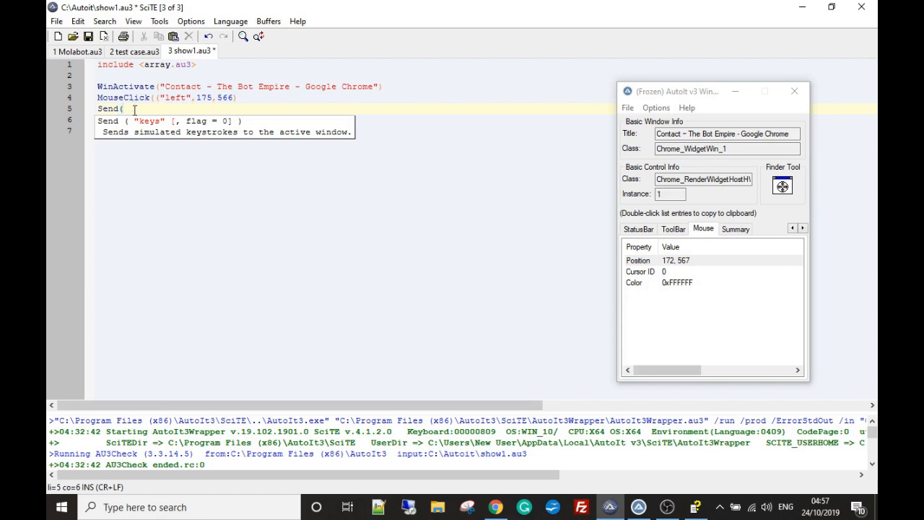
text(")
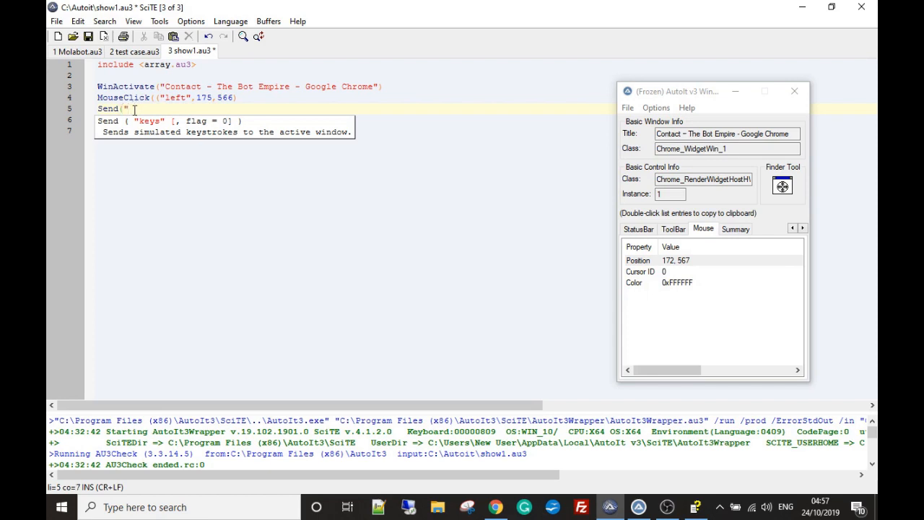
text(we sent t)
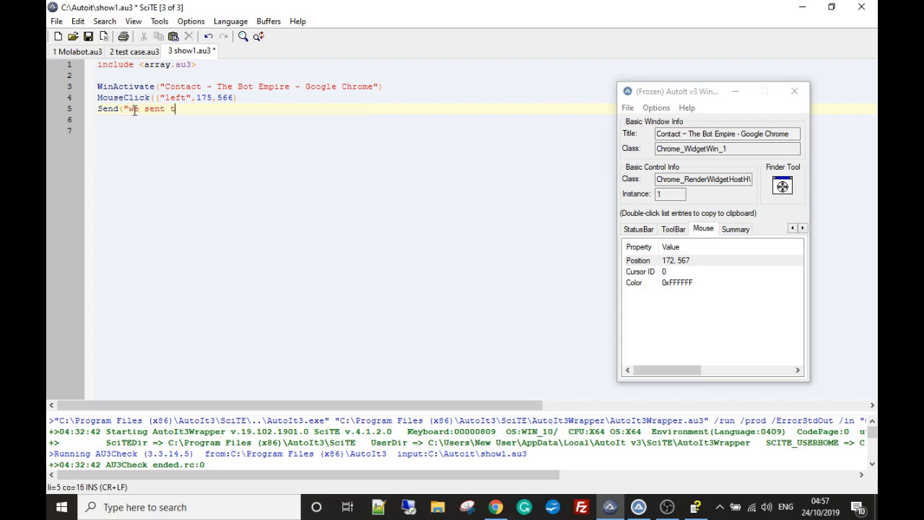
text(hese keys)
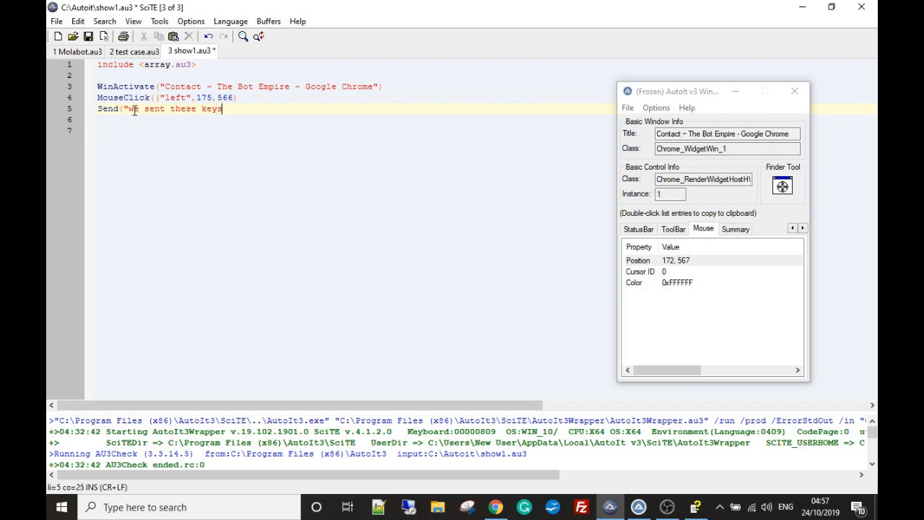
text("))
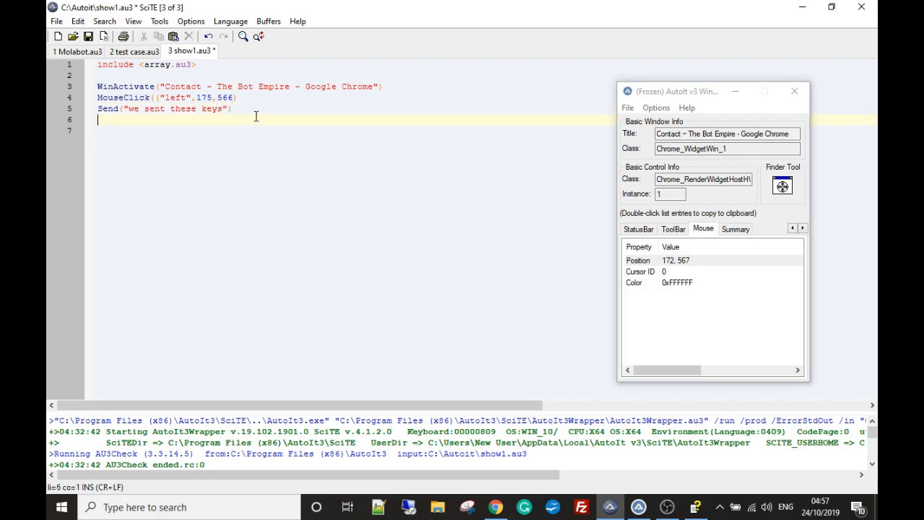
click(794, 91)
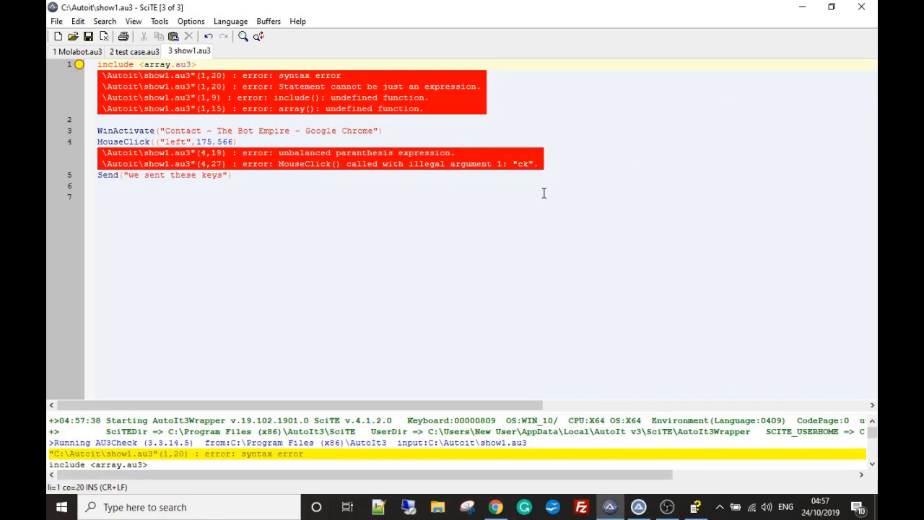
Step: Run show1.au3, clearing the MouseClick errors while the include line still fails
click(385, 130)
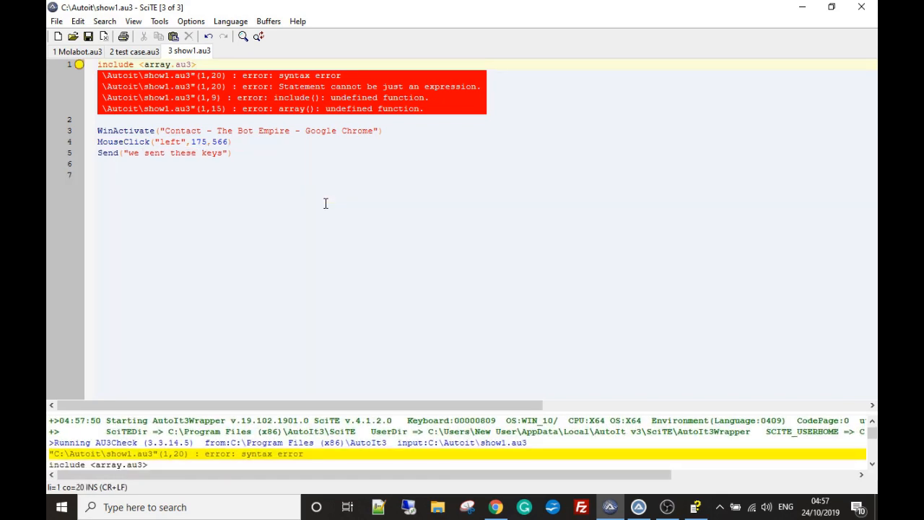
click(196, 63)
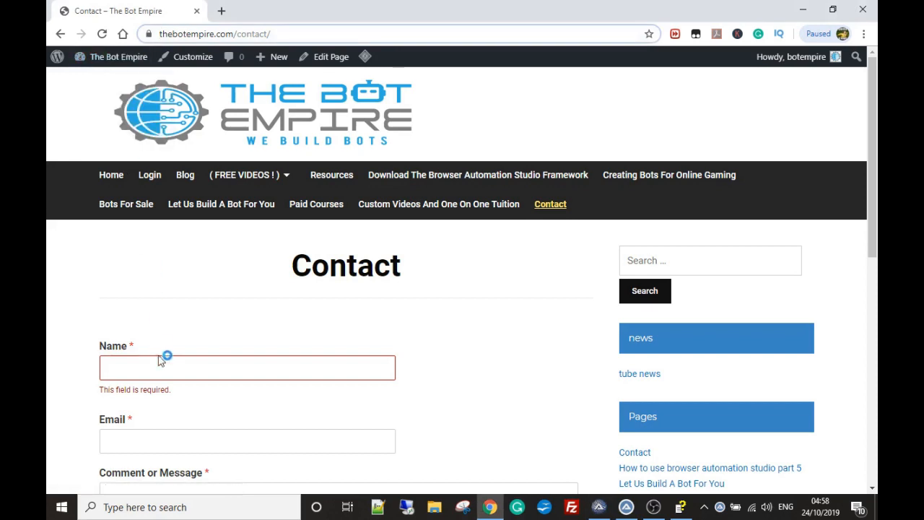
Step: Let the script type "we sent these keys" into Chrome's contact form Name field
text(we sent these keys)
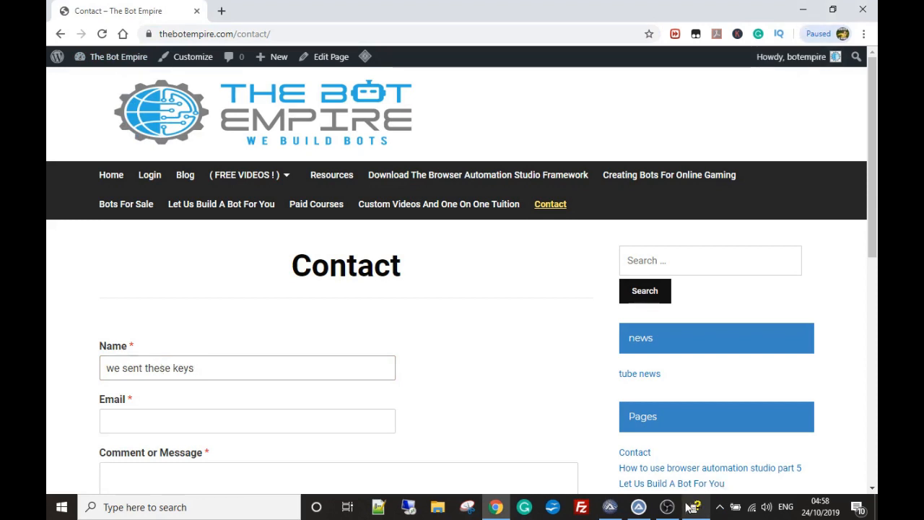
click(667, 506)
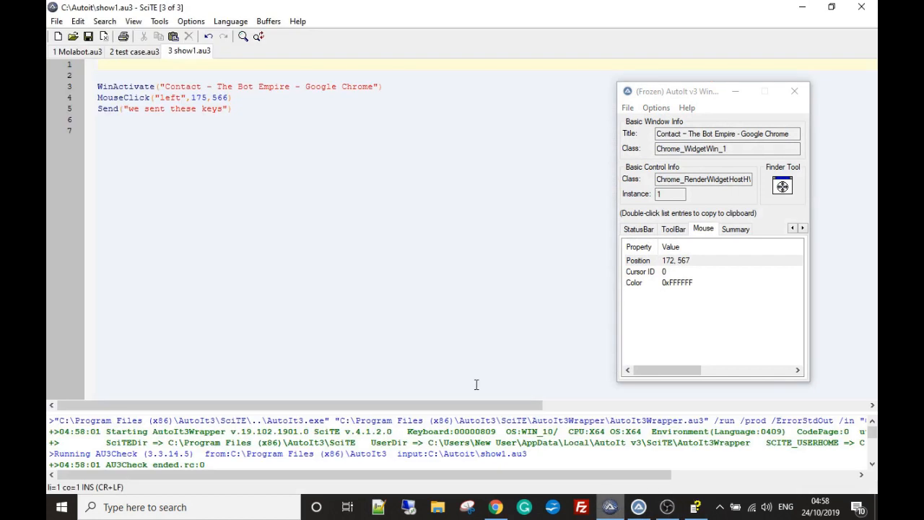
Step: View the Summary of the Chrome window's details and select part of its title
click(98, 86)
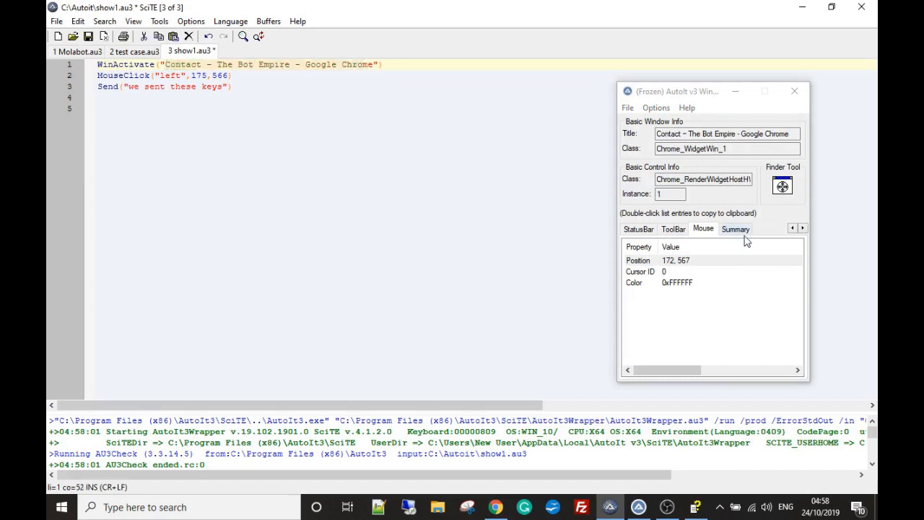
click(736, 228)
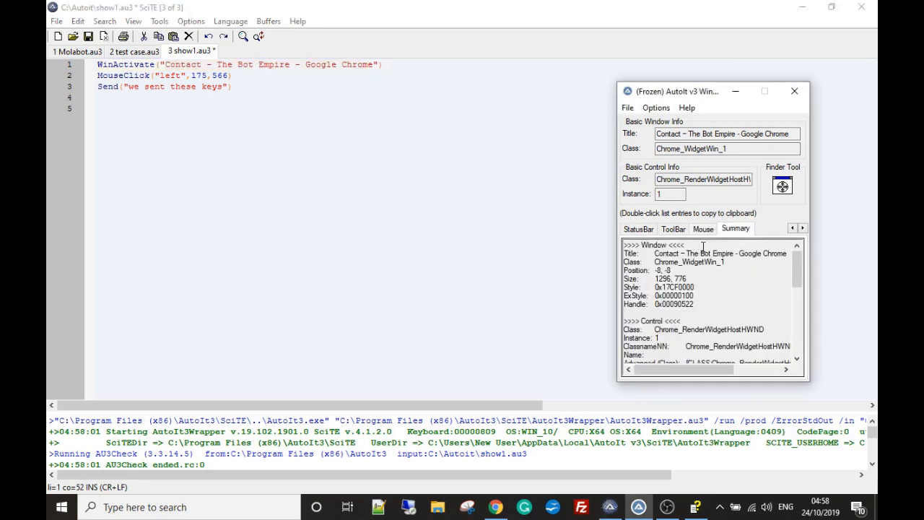
double_click(719, 253)
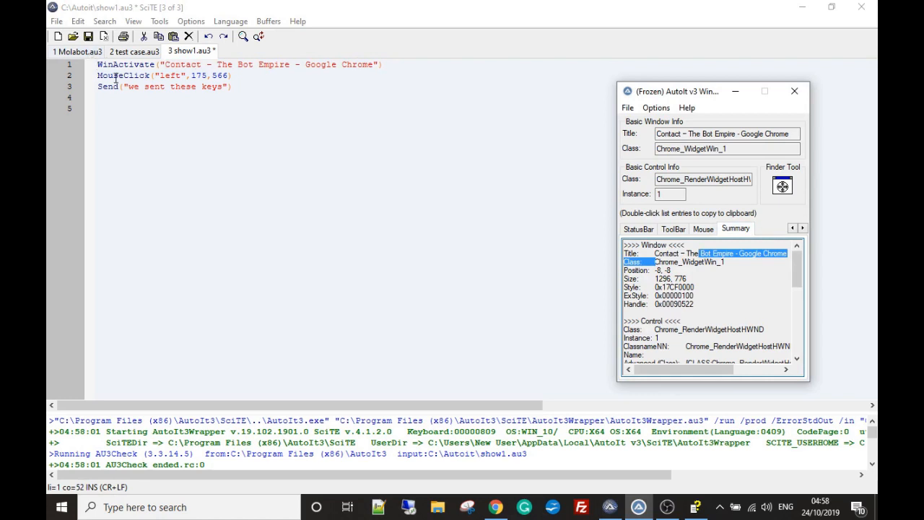
Step: Delete the WinActivate, MouseClick and Send lines, emptying show1.au3
click(176, 75)
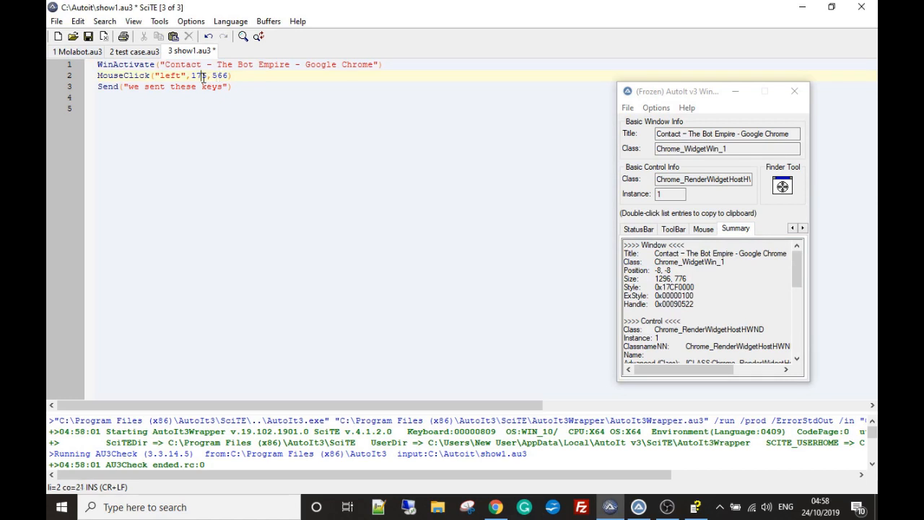
mouse_move(692, 64)
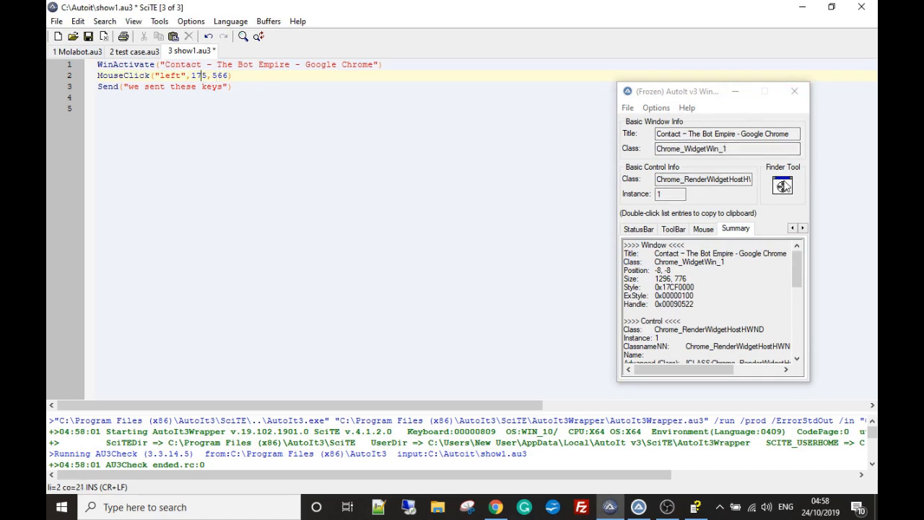
click(108, 87)
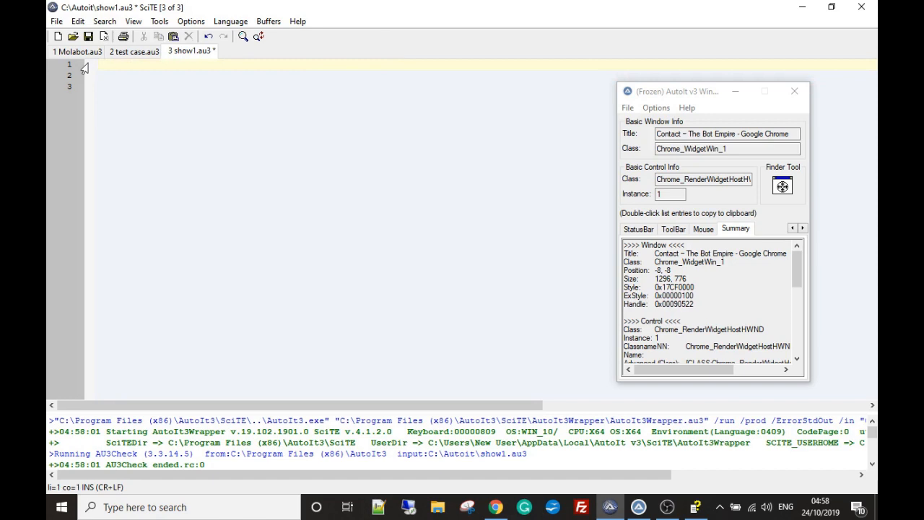
Step: Write the single line $bank = 0 as the start of the emptied show1.au3
text(s)
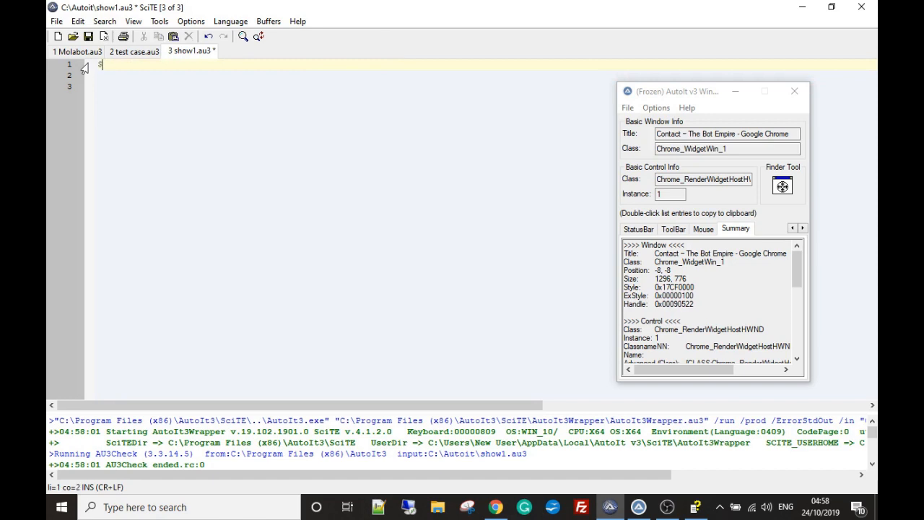
text(d)
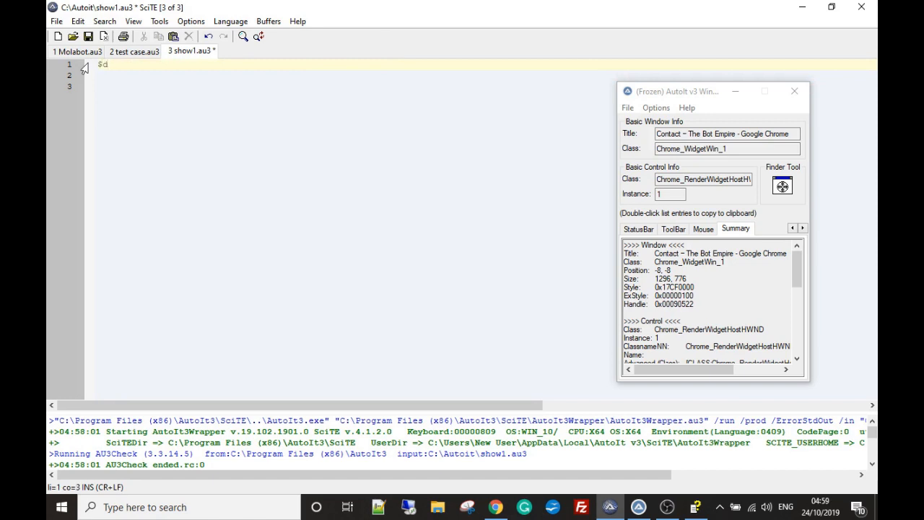
text(bank)
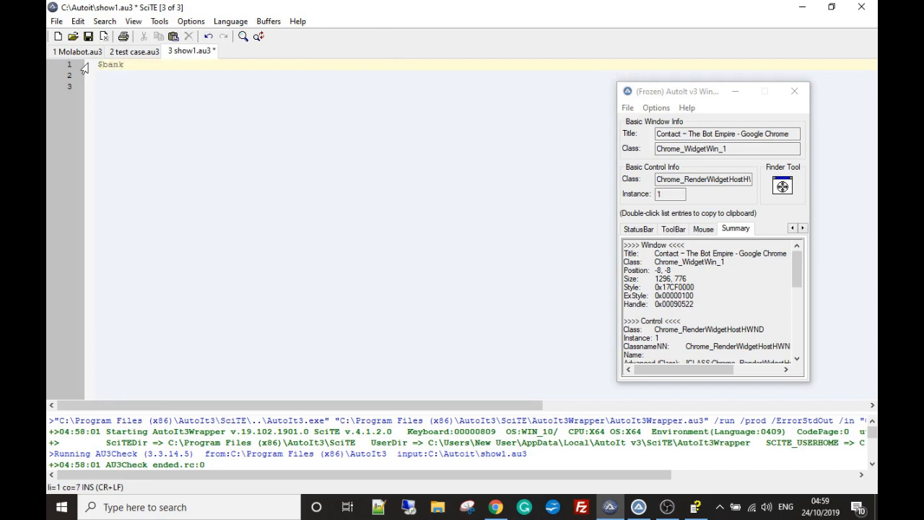
text(= 0)
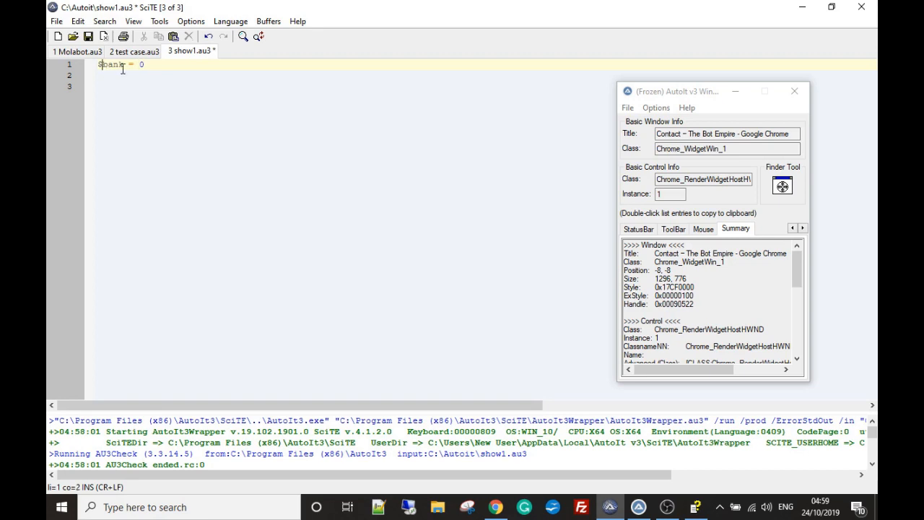
click(123, 65)
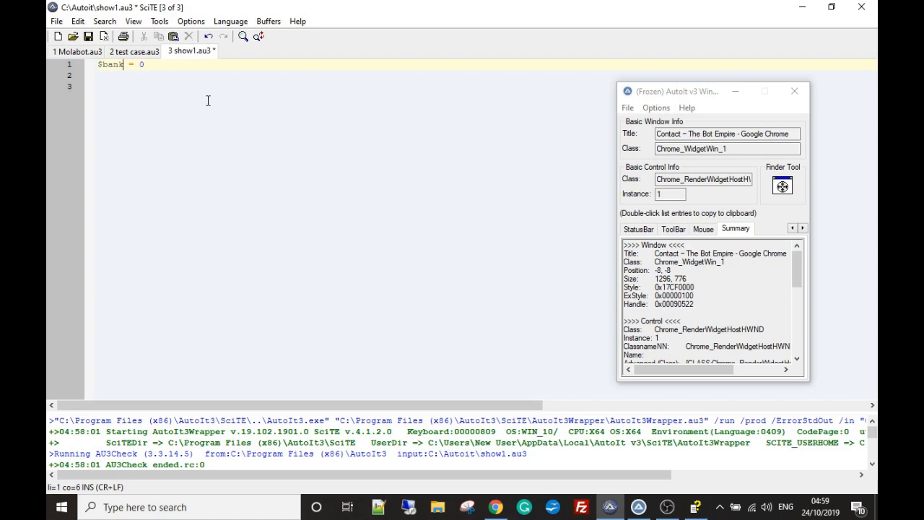
mouse_move(219, 106)
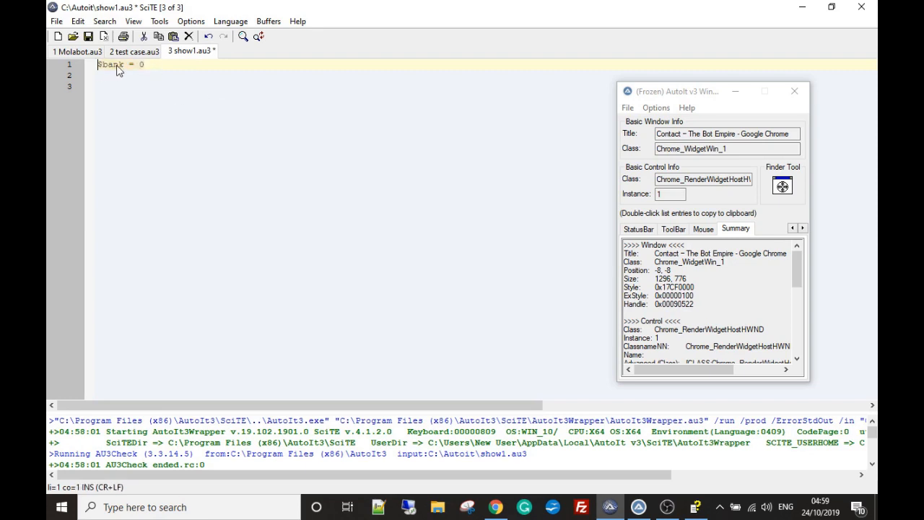
mouse_move(141, 66)
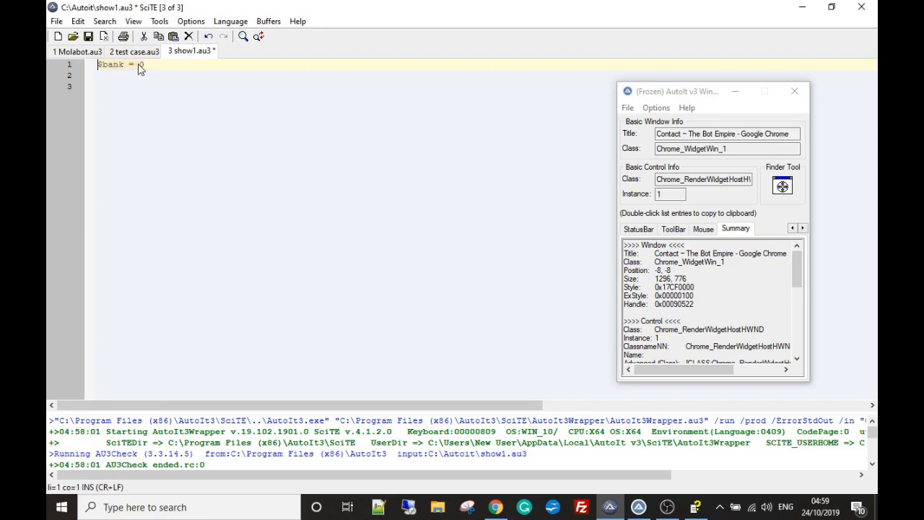
Step: Replace the line with MsgBox(0,"test","this is just a test")
text(ms)
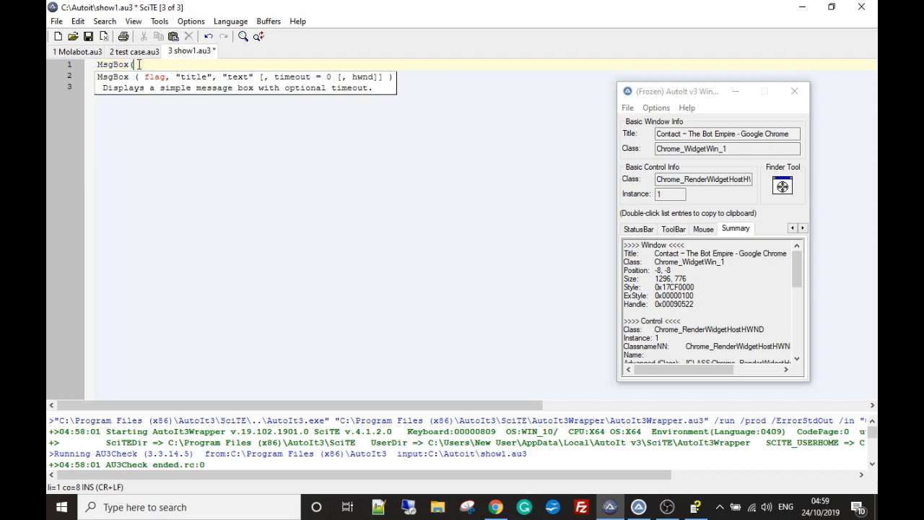
text(0)
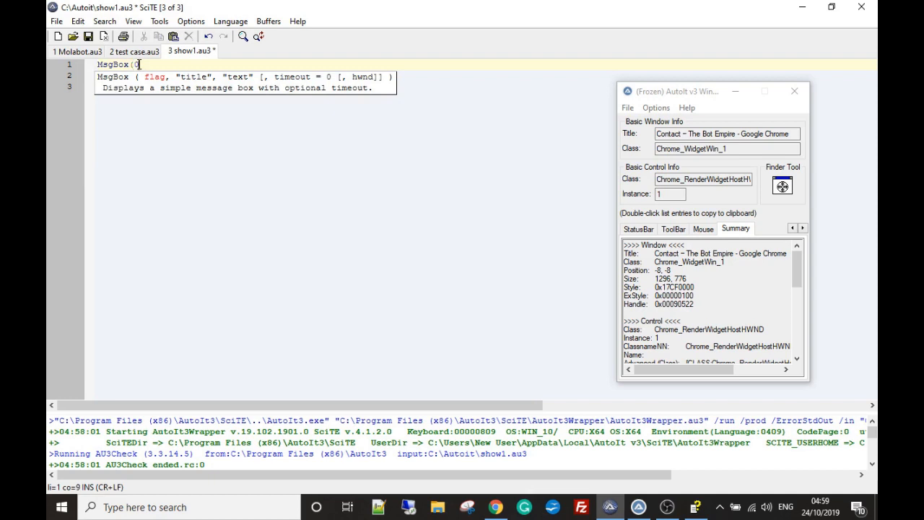
text(, te)
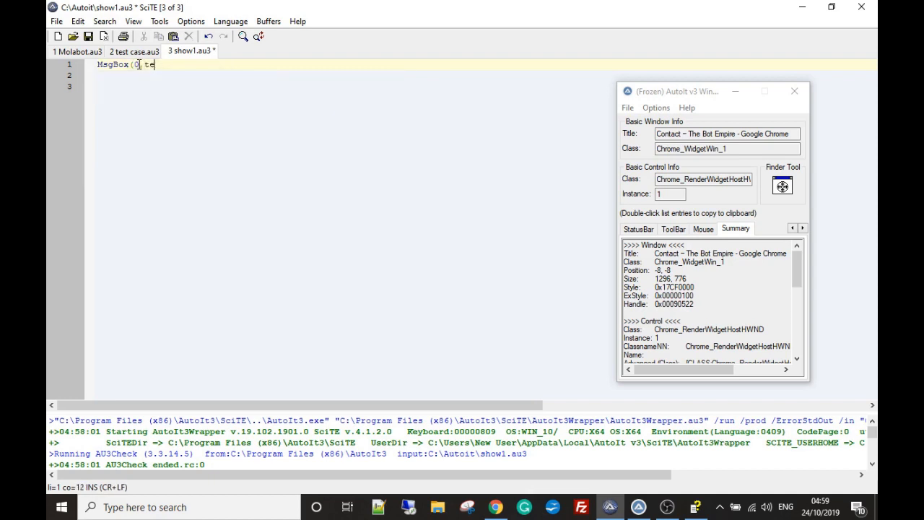
key(Backspace)
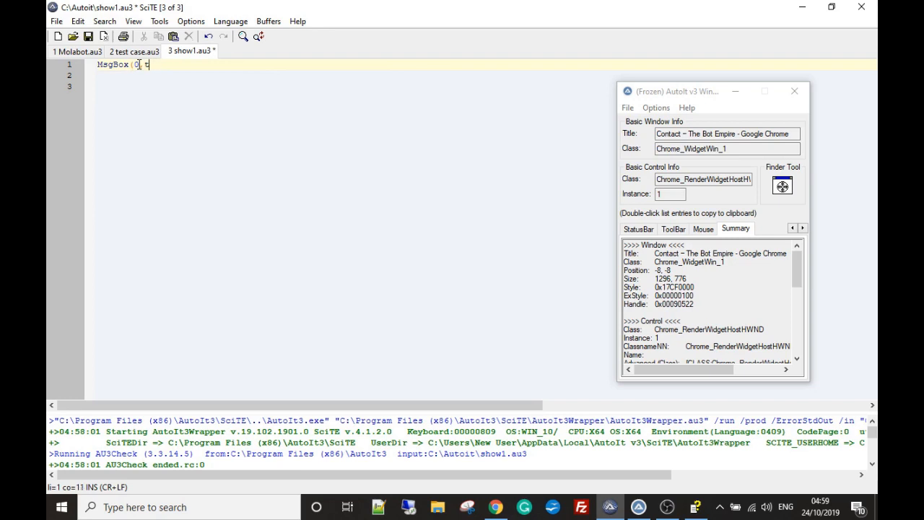
text("test)
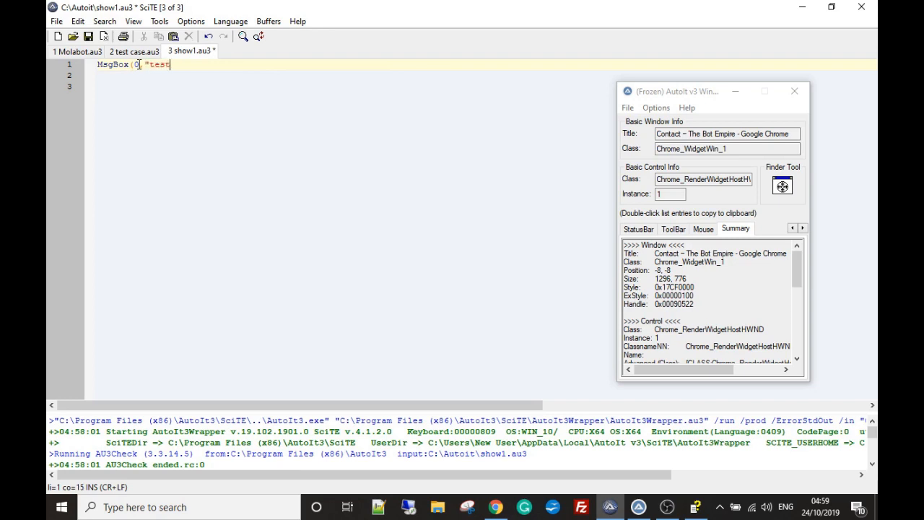
text(",)
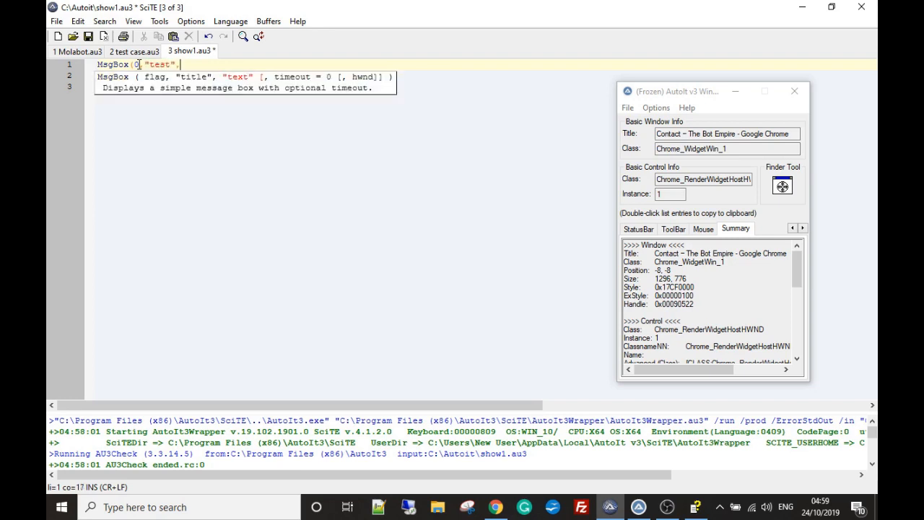
text("this is)
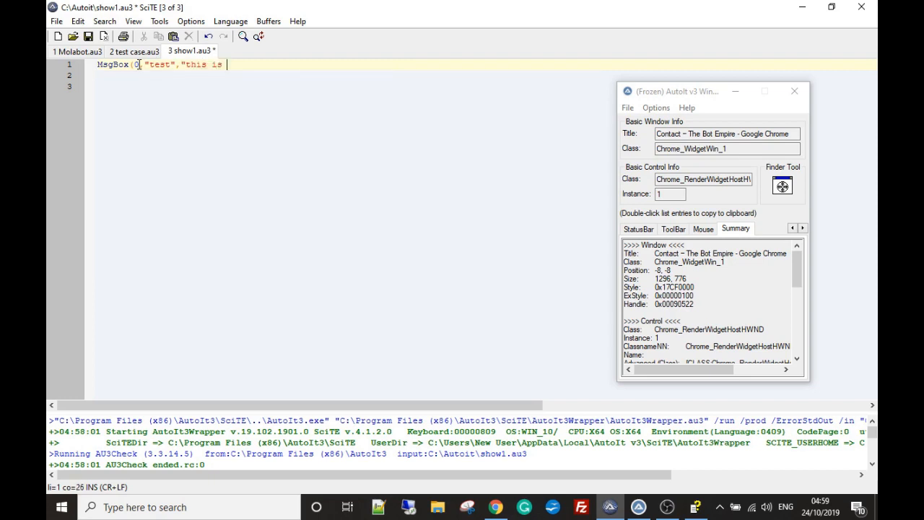
text(just a te)
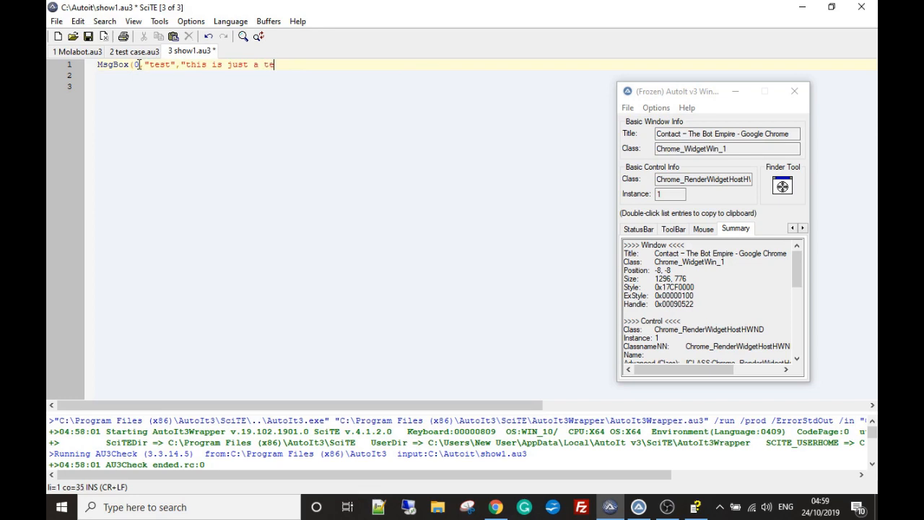
text(st"))
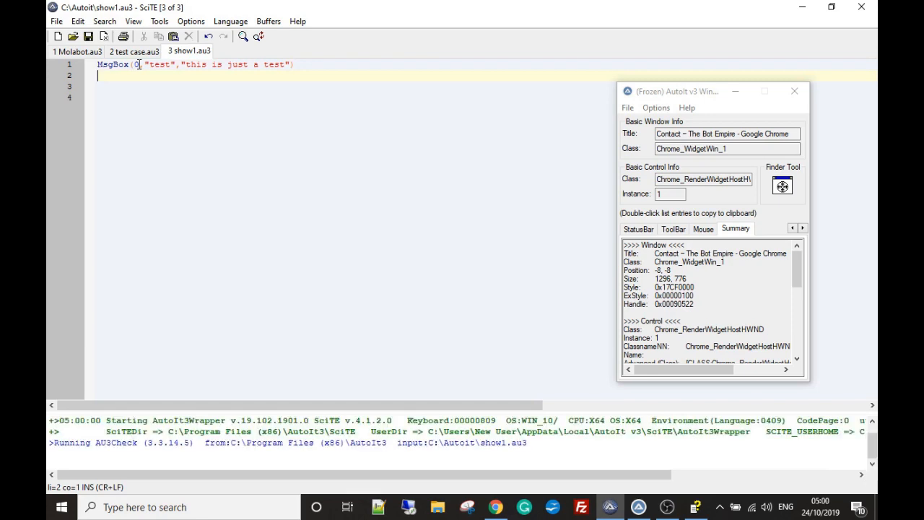
Step: Run the script, dismiss the 'this is just a test' box and close Window Info
click(257, 36)
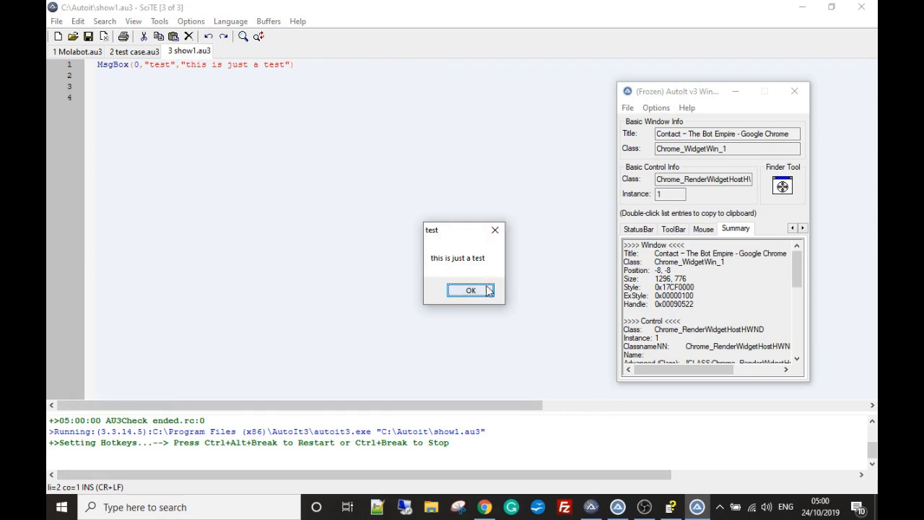
click(471, 289)
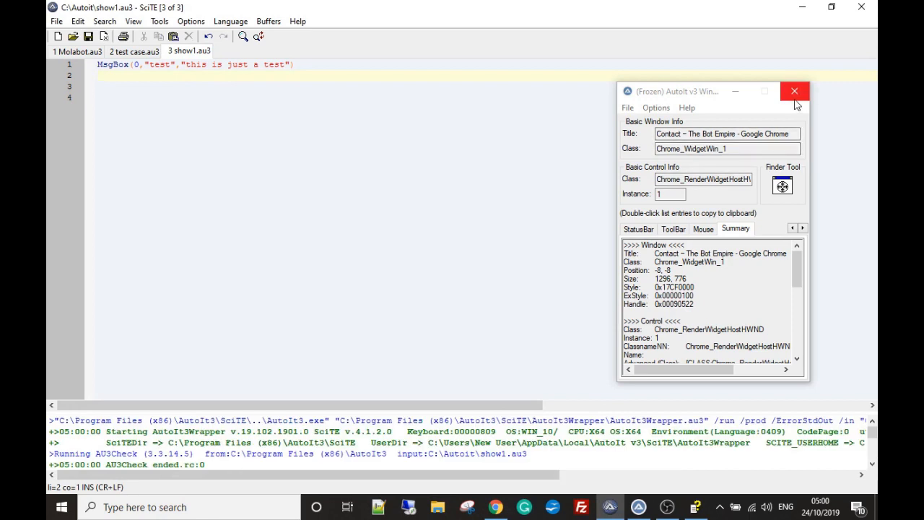
click(795, 91)
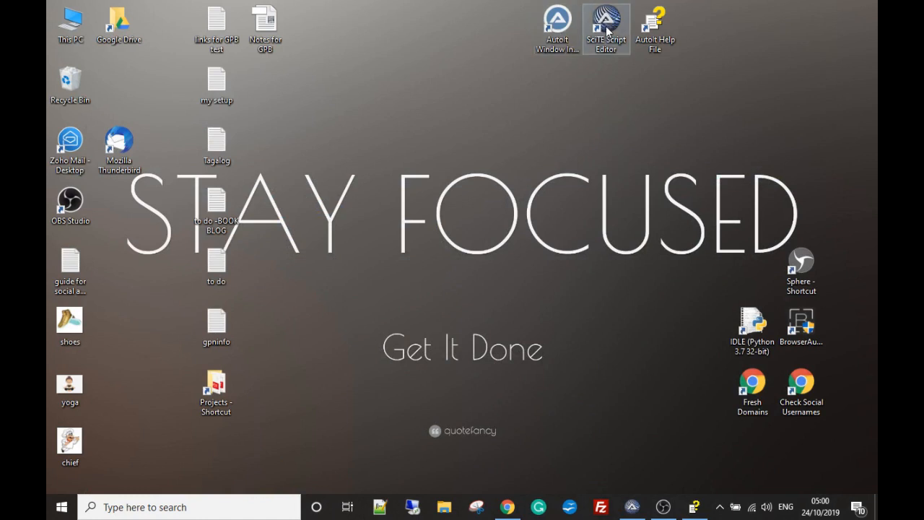
mouse_move(618, 16)
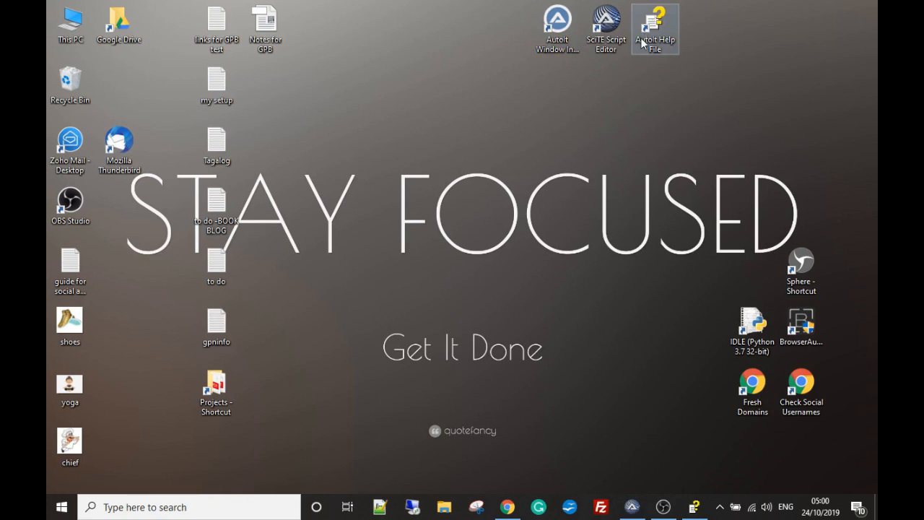
mouse_move(638, 55)
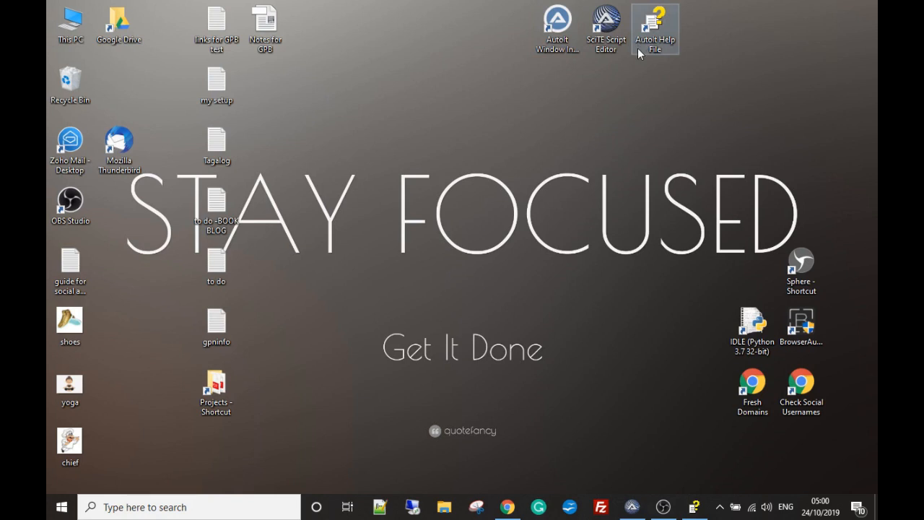
mouse_move(763, 94)
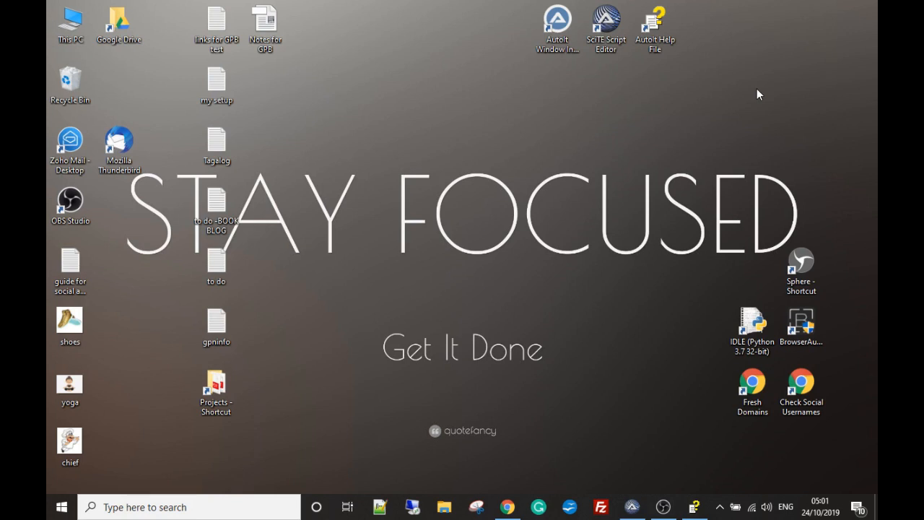
mouse_move(708, 201)
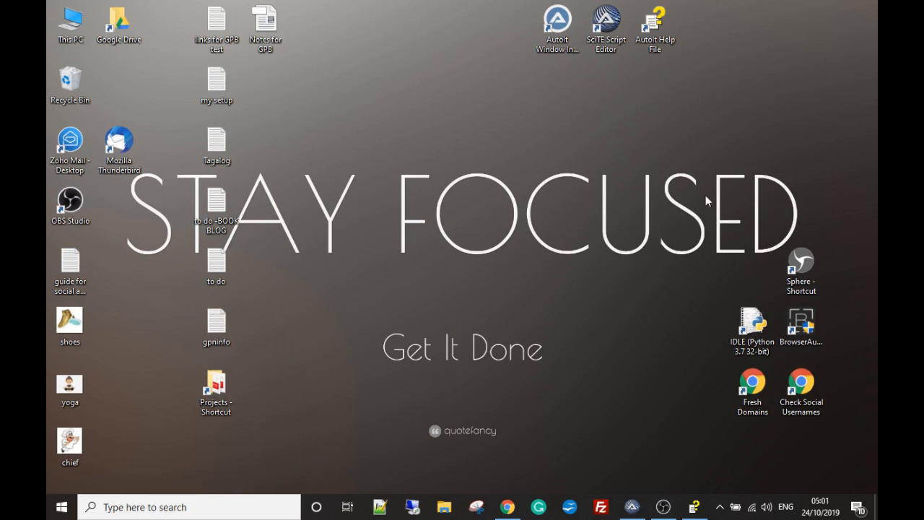